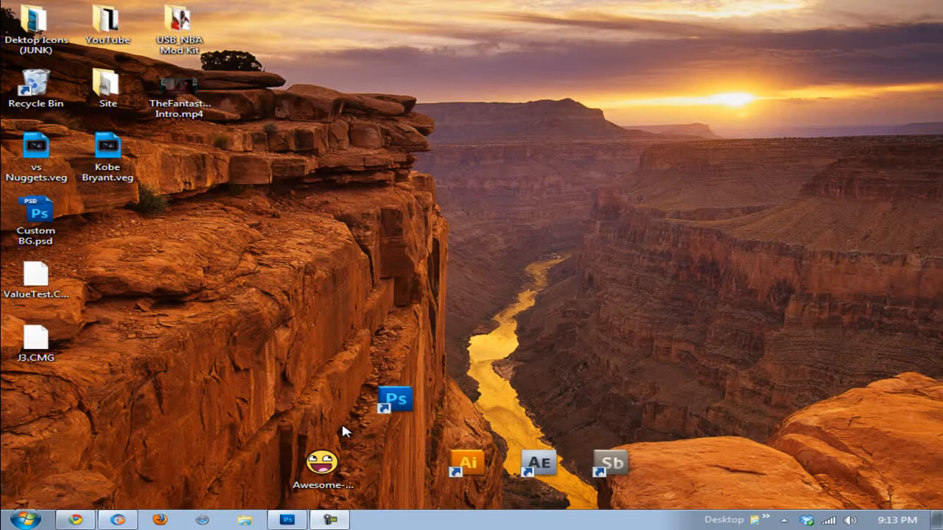
mouse_move(338, 445)
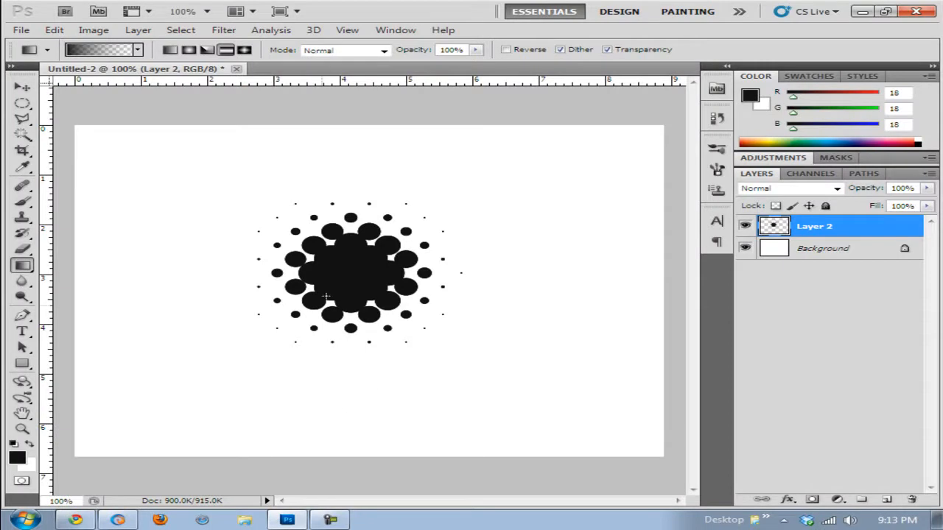
mouse_move(362, 283)
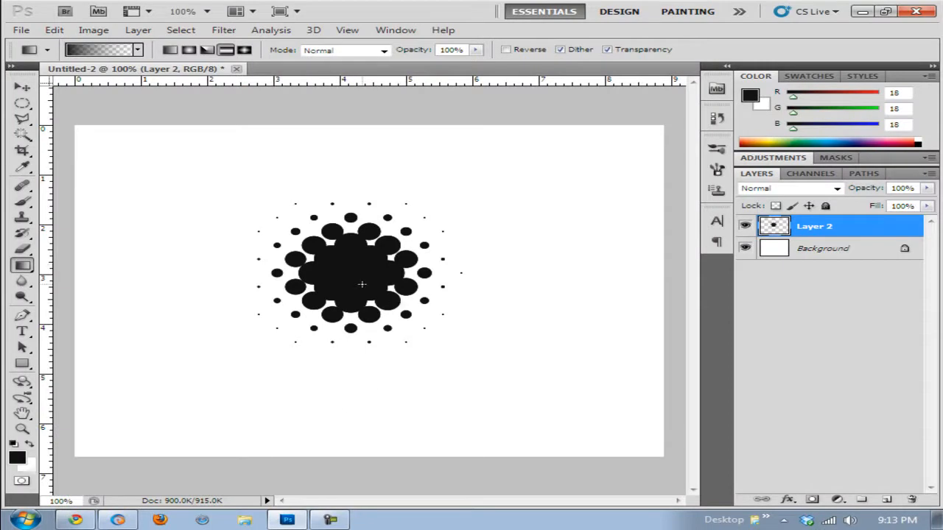
mouse_move(394, 220)
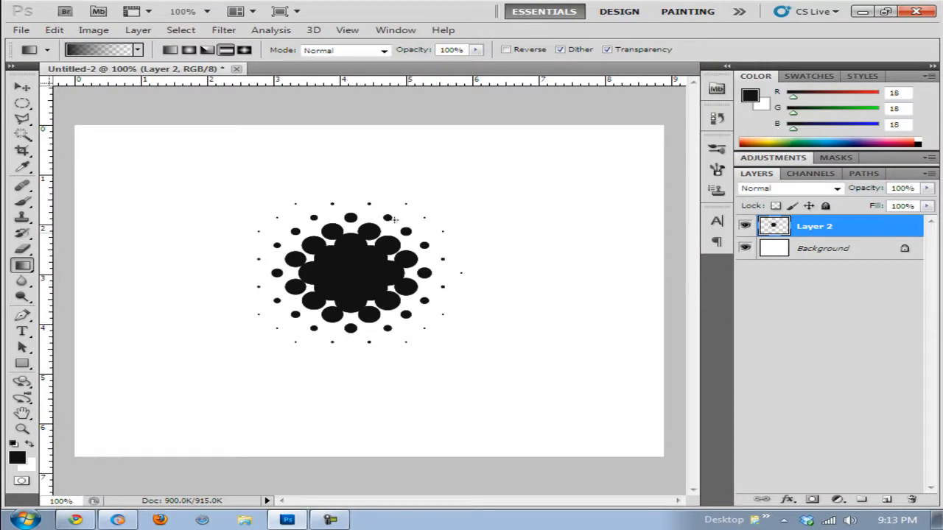
mouse_move(360, 256)
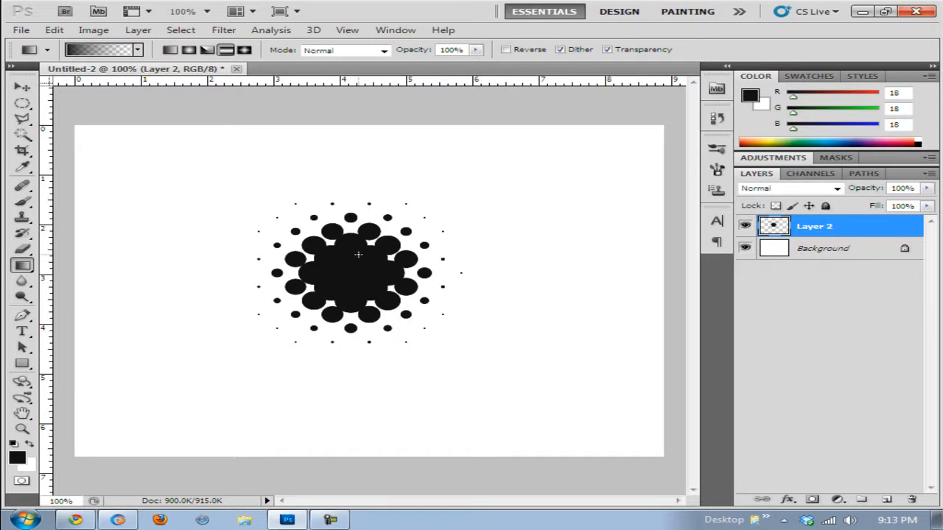
mouse_move(155, 79)
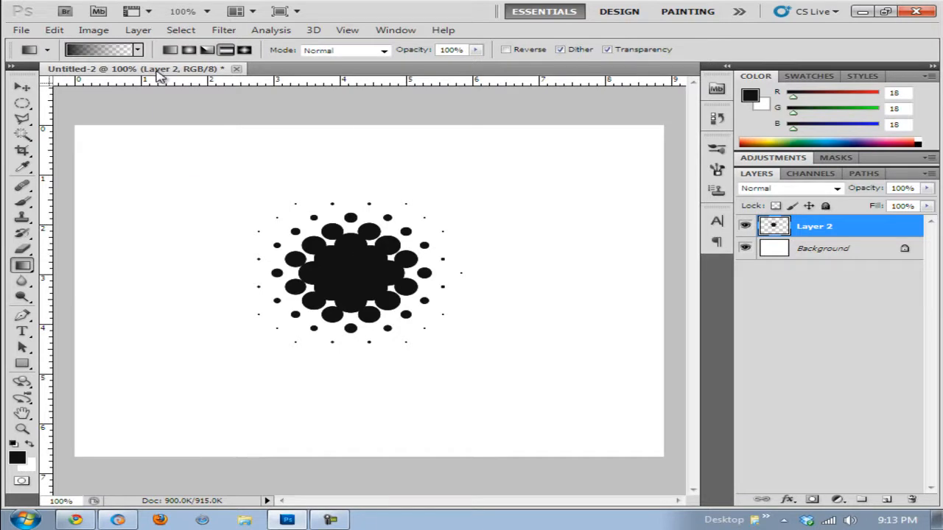
- Create a second blank 640×480 pixel white document, Untitled-3
right_click(154, 70)
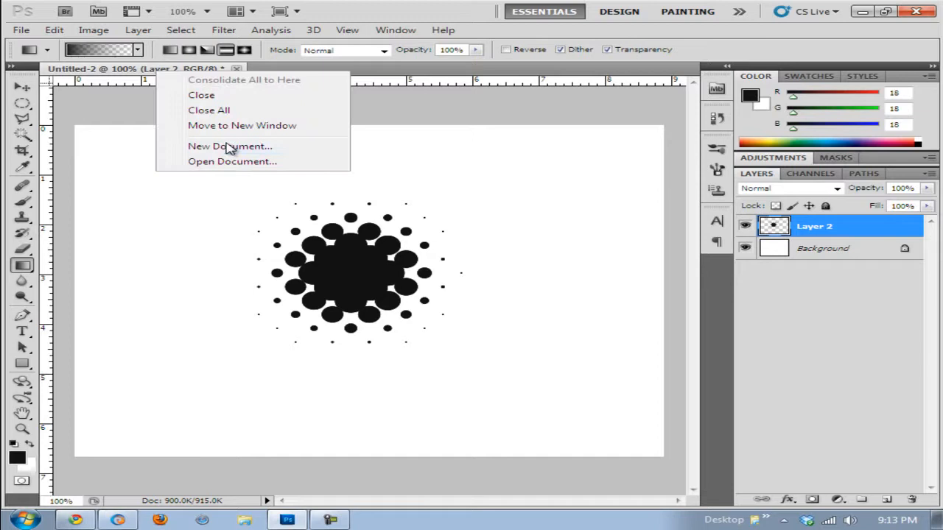
click(230, 146)
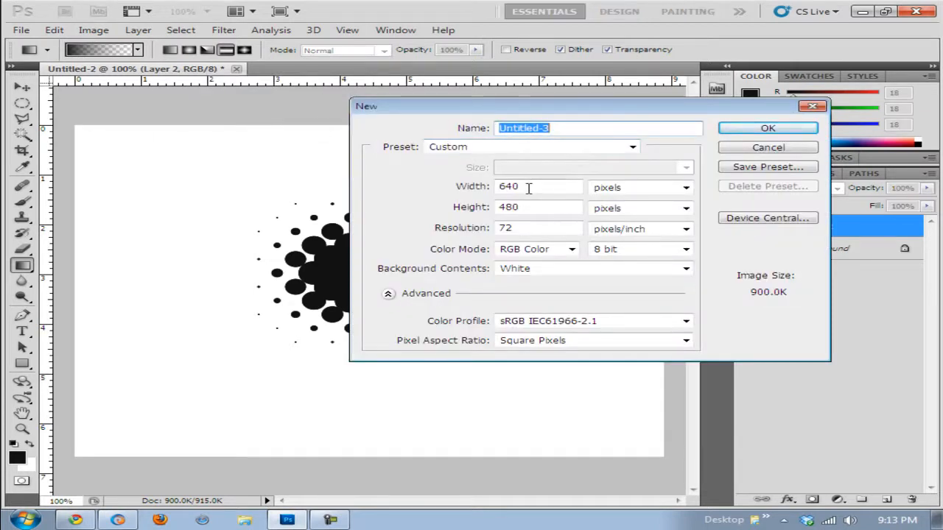
mouse_move(531, 206)
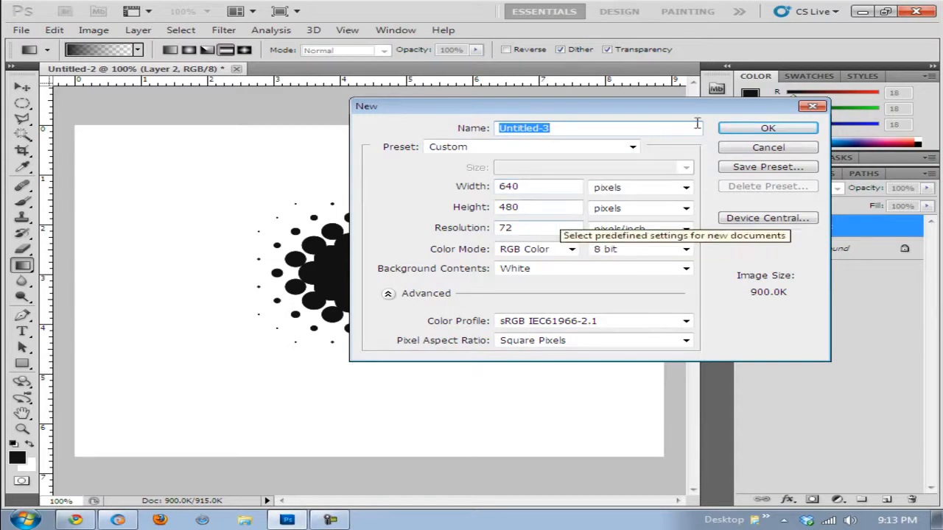
click(766, 127)
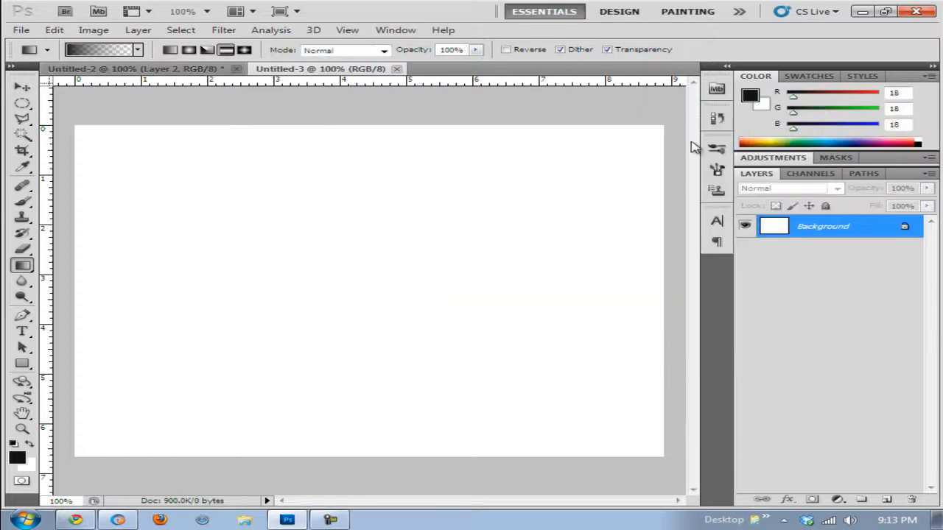
mouse_move(801, 333)
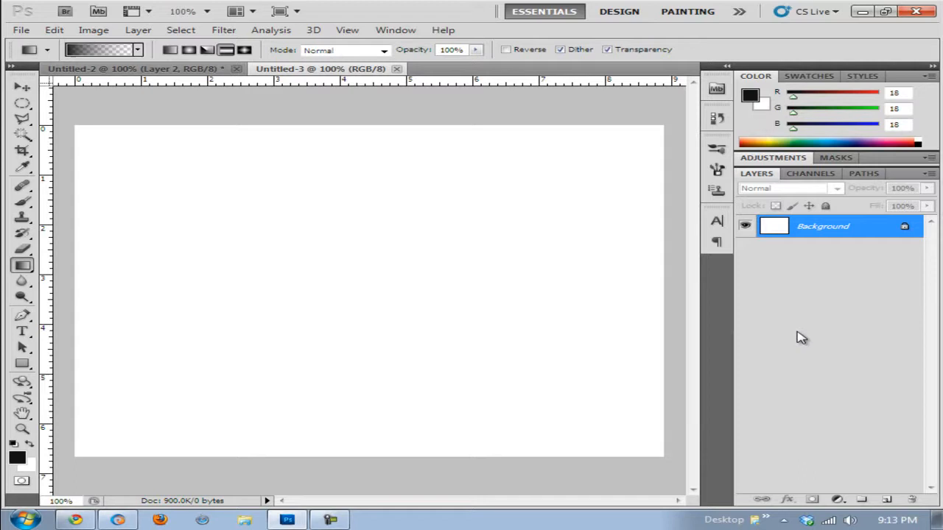
mouse_move(801, 348)
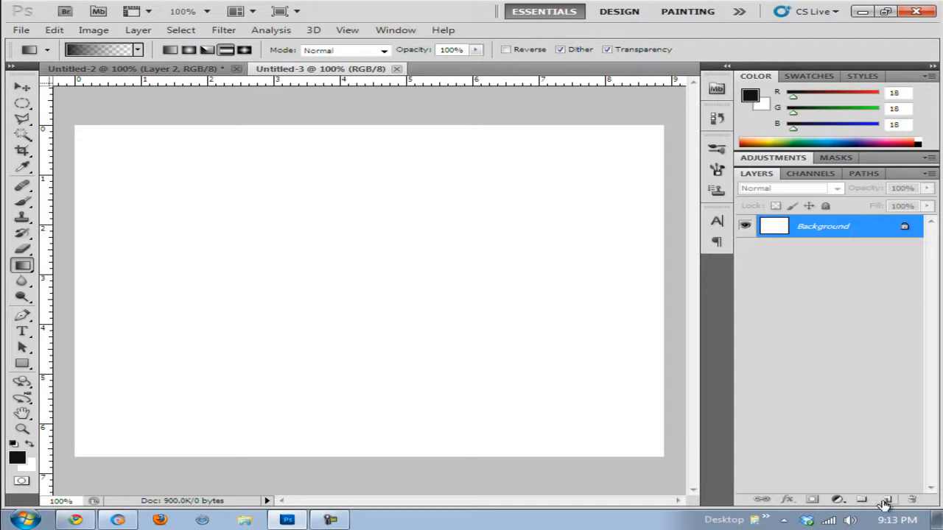
mouse_move(891, 497)
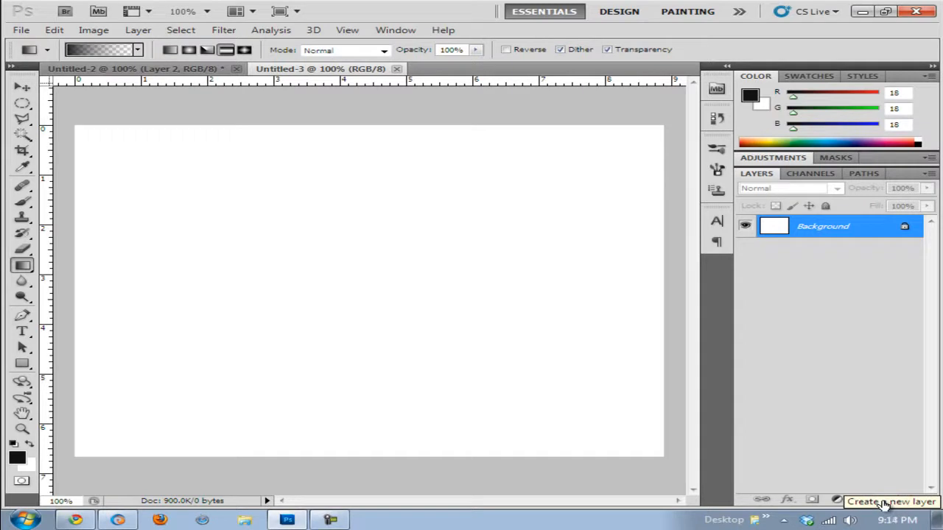
- Add Layer 1 and paint a single large soft black brush dot near the canvas centre
click(886, 494)
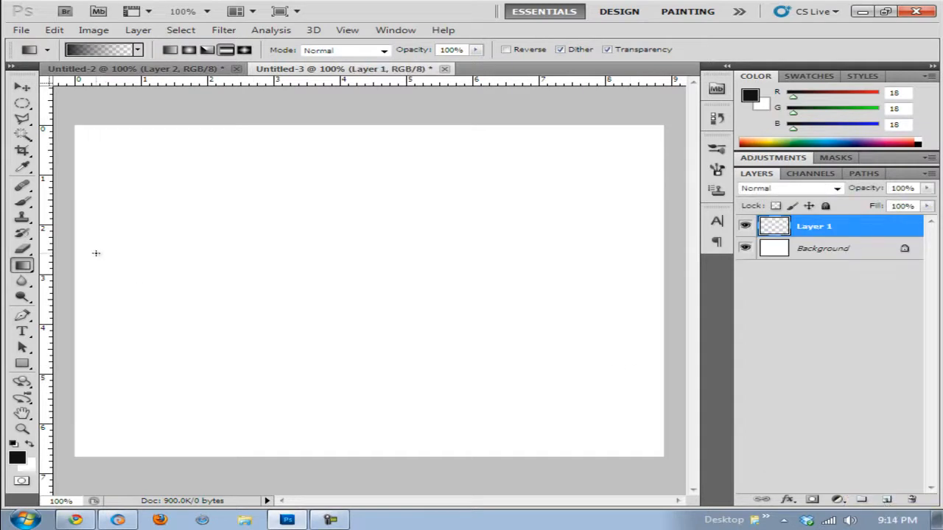
click(21, 204)
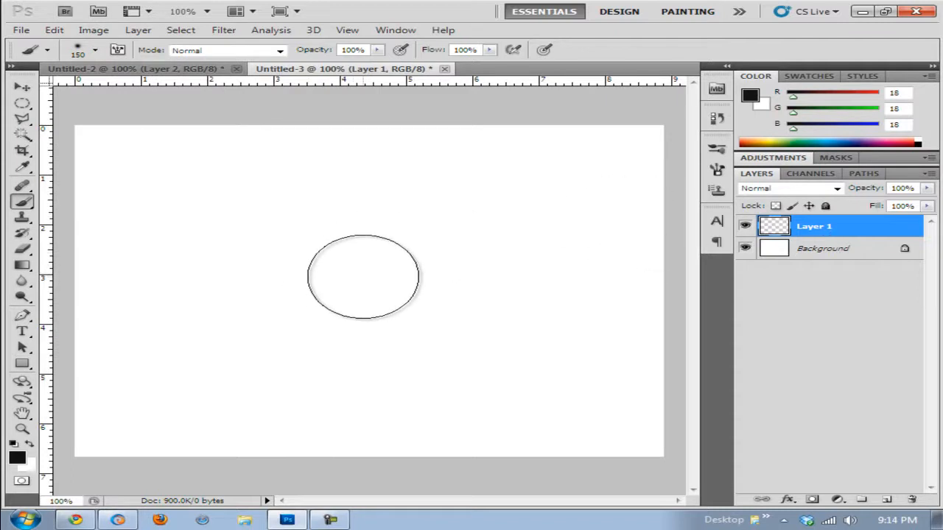
click(362, 277)
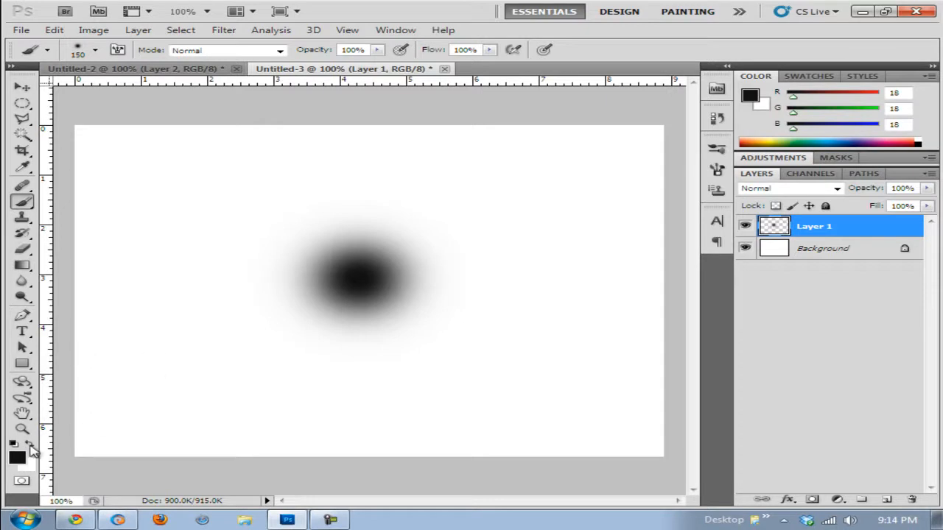
mouse_move(30, 451)
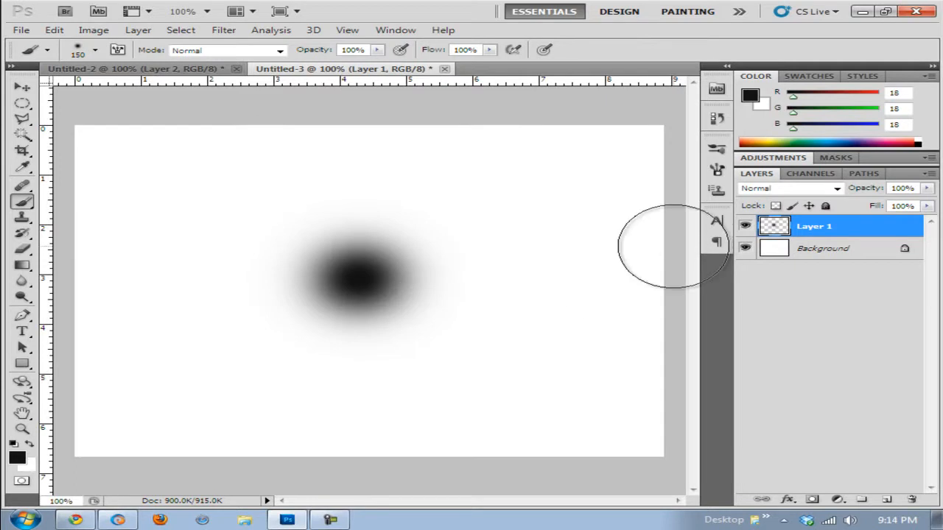
mouse_move(316, 268)
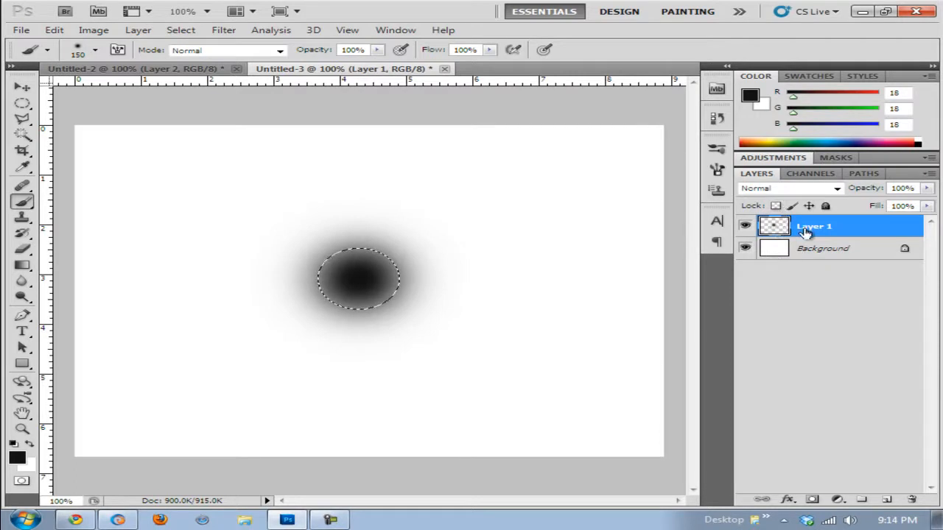
- Load Layer 1 Transparency as a selection and add an empty Layer 2 above it
click(182, 29)
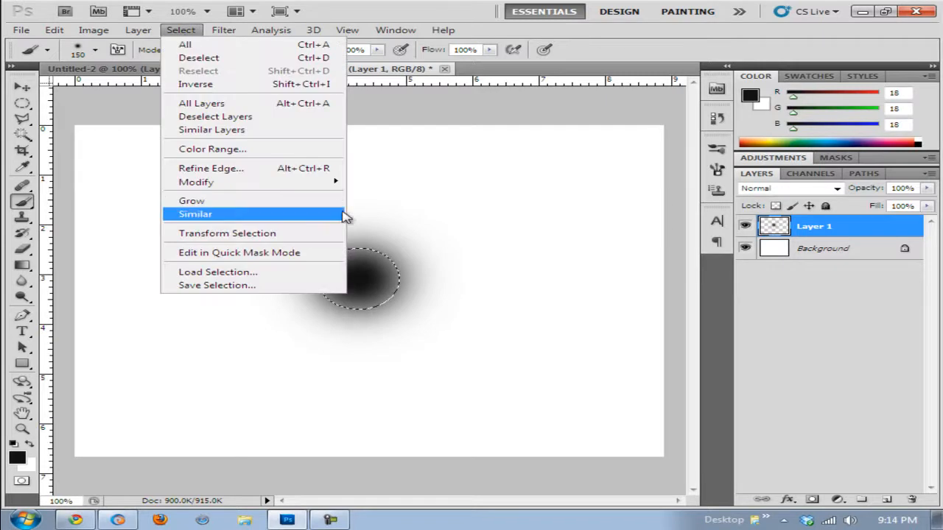
click(218, 271)
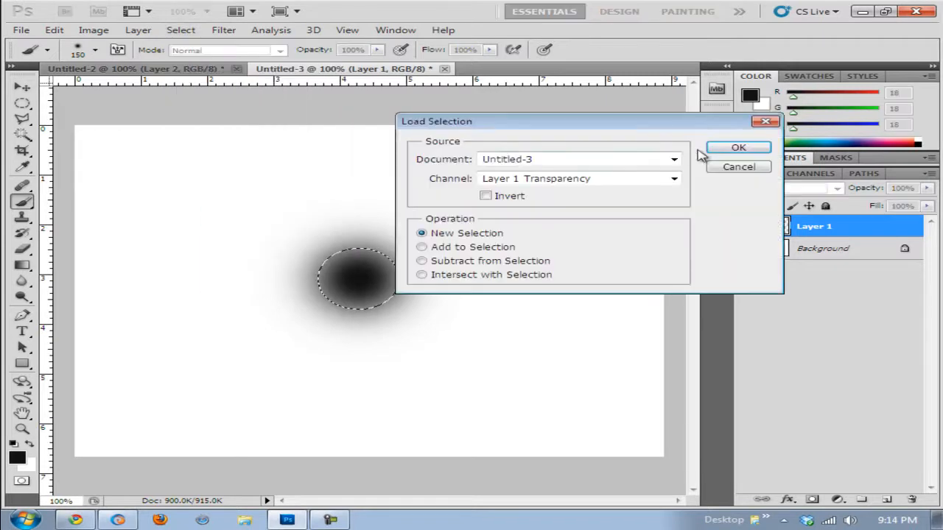
click(738, 148)
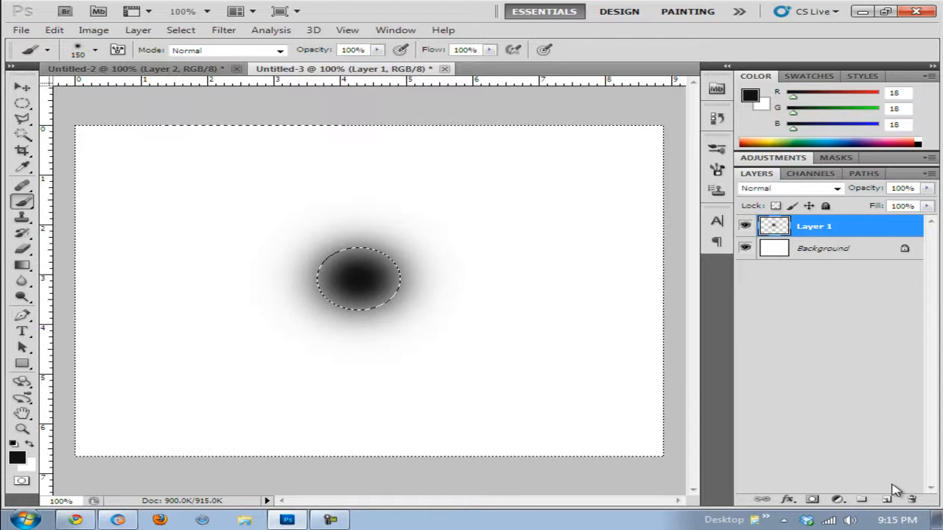
click(901, 498)
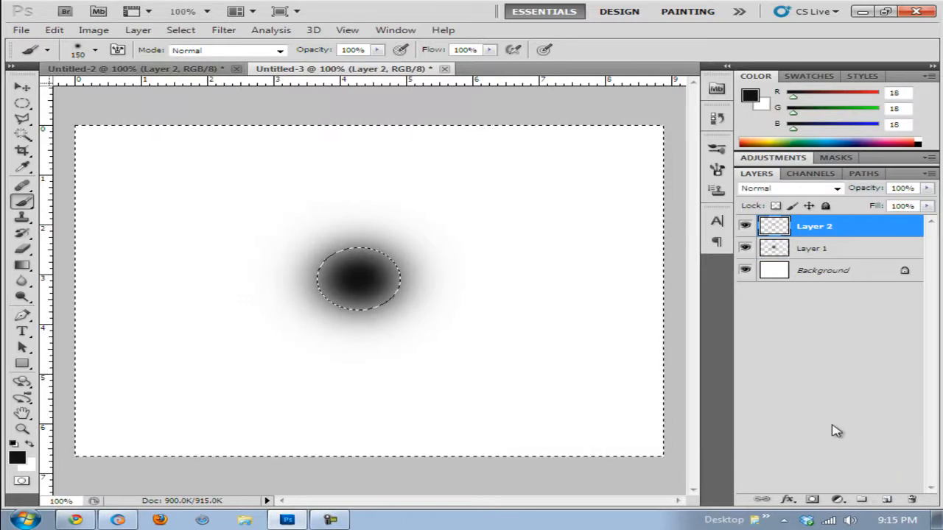
- Convert the dot selection into a Quick Mask with Layer 2 active
click(16, 481)
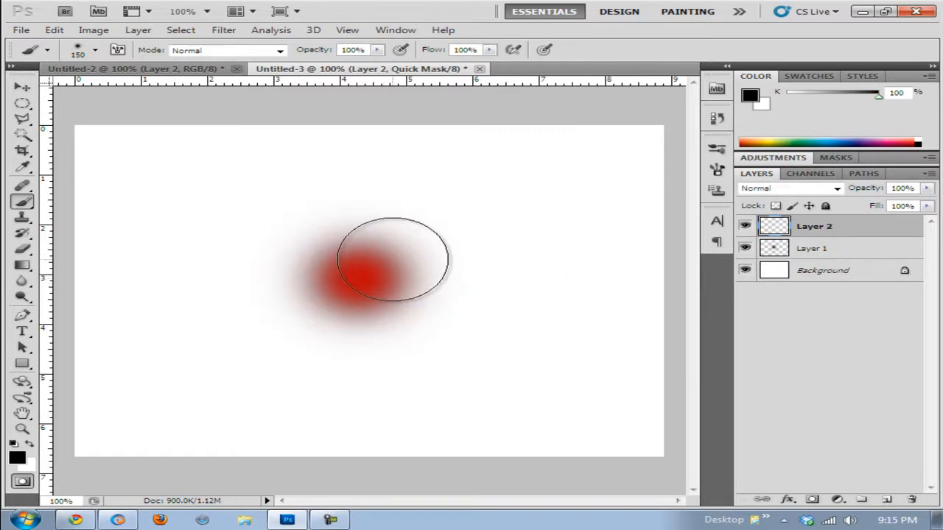
click(224, 29)
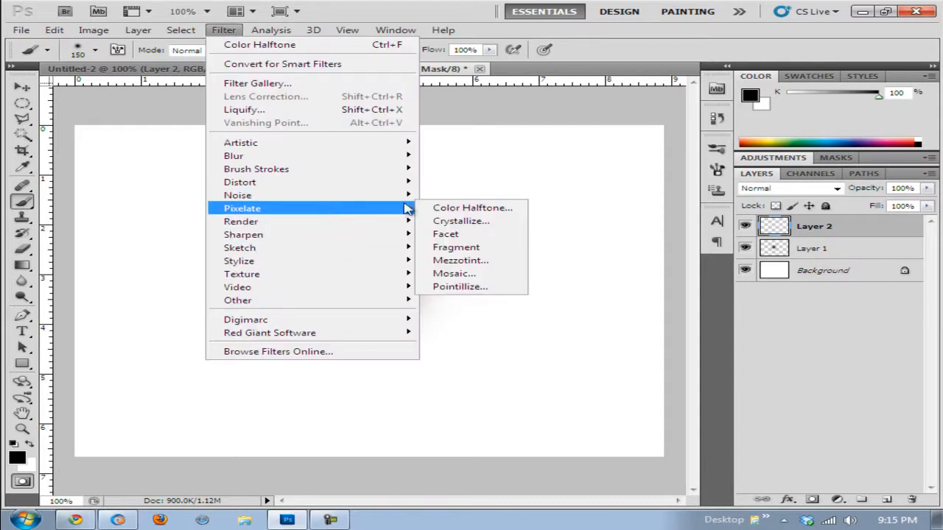
- Apply Color Halftone to the Quick Mask with Max. Radius 20 and adjusted channel angles
click(471, 208)
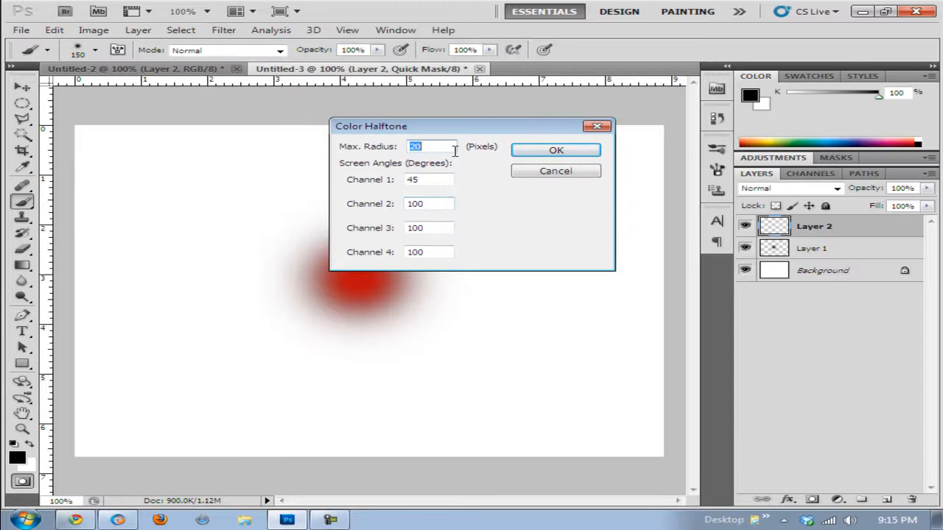
mouse_move(368, 138)
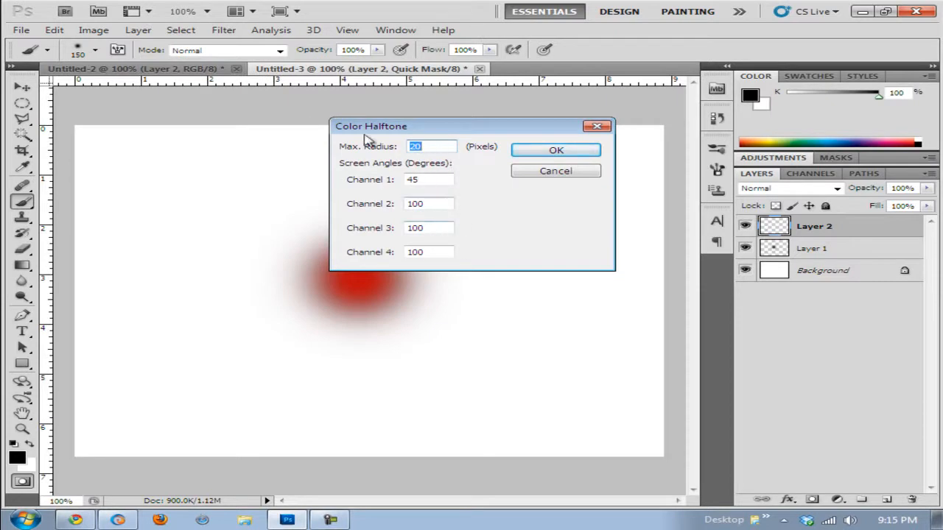
click(419, 180)
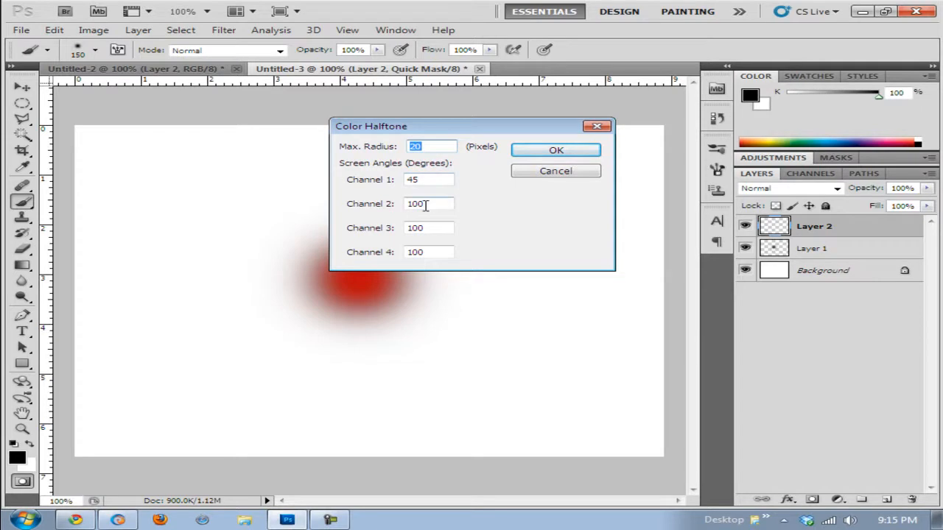
mouse_move(404, 246)
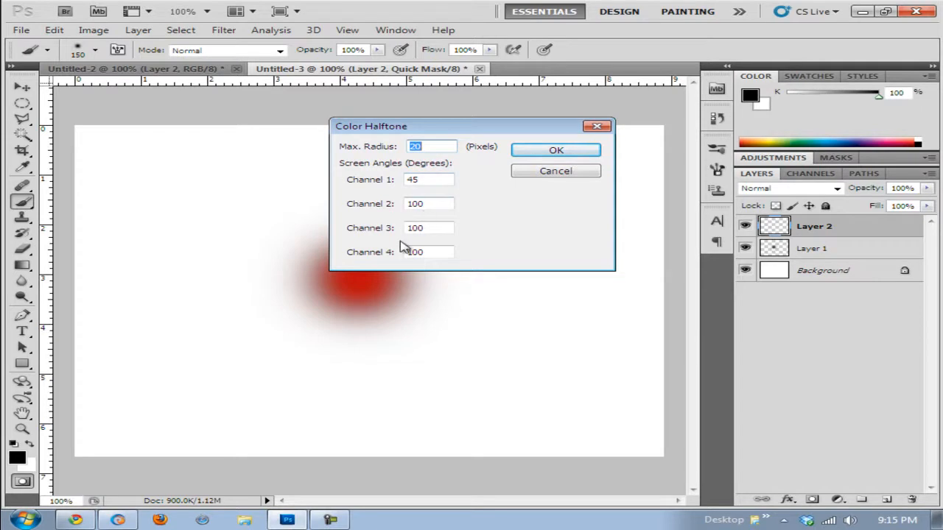
mouse_move(539, 197)
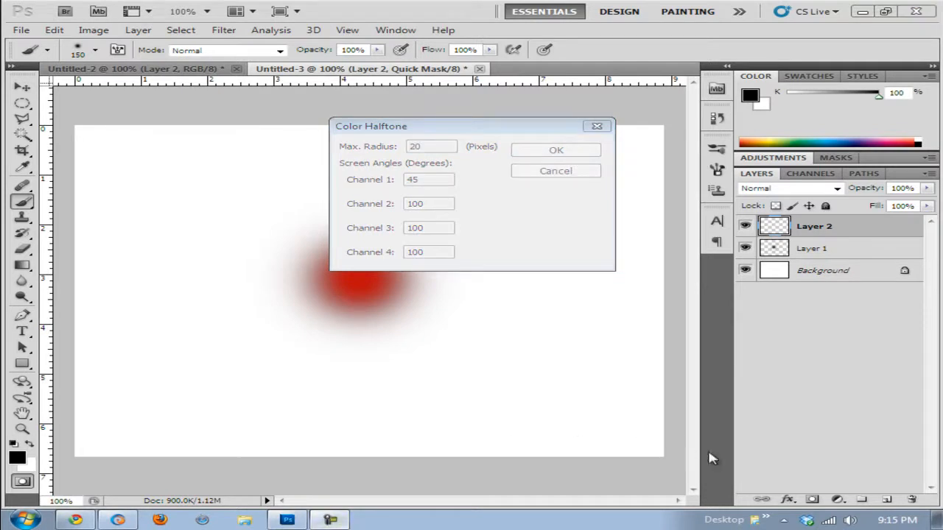
mouse_move(802, 461)
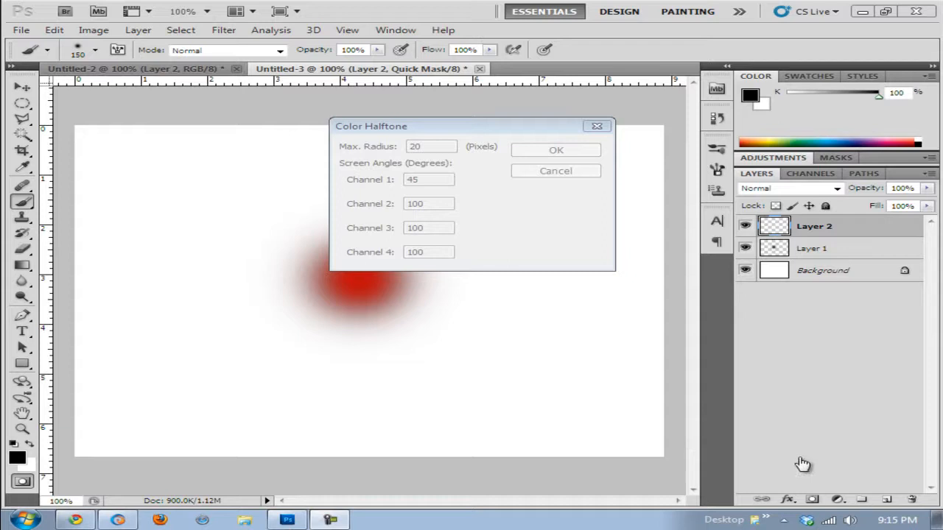
mouse_move(863, 433)
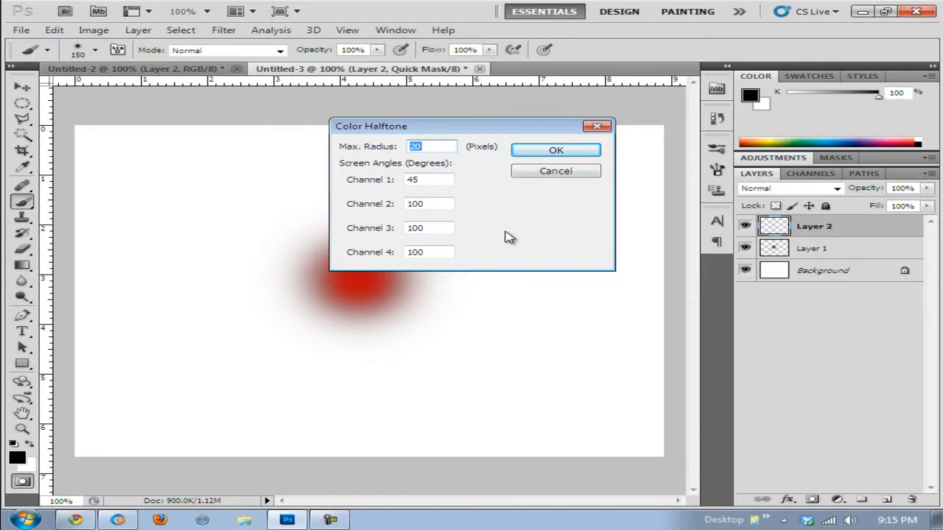
mouse_move(529, 212)
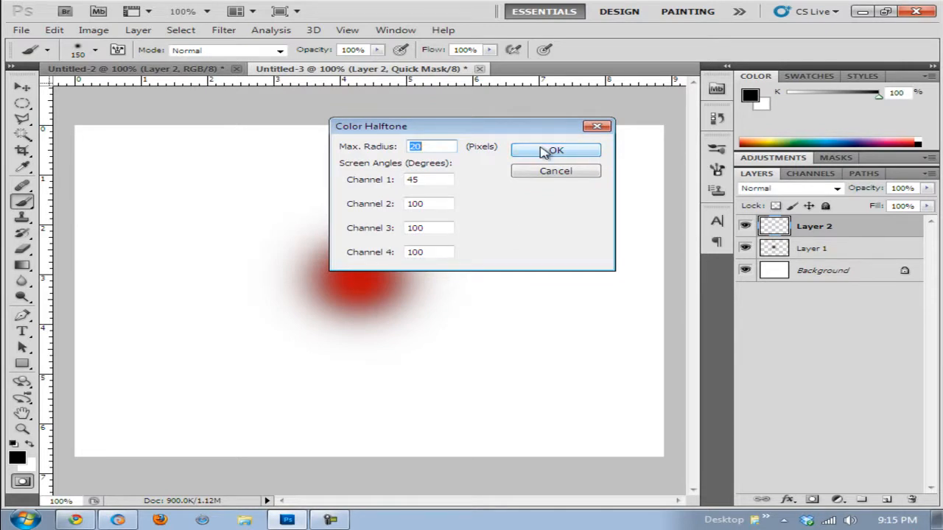
click(555, 151)
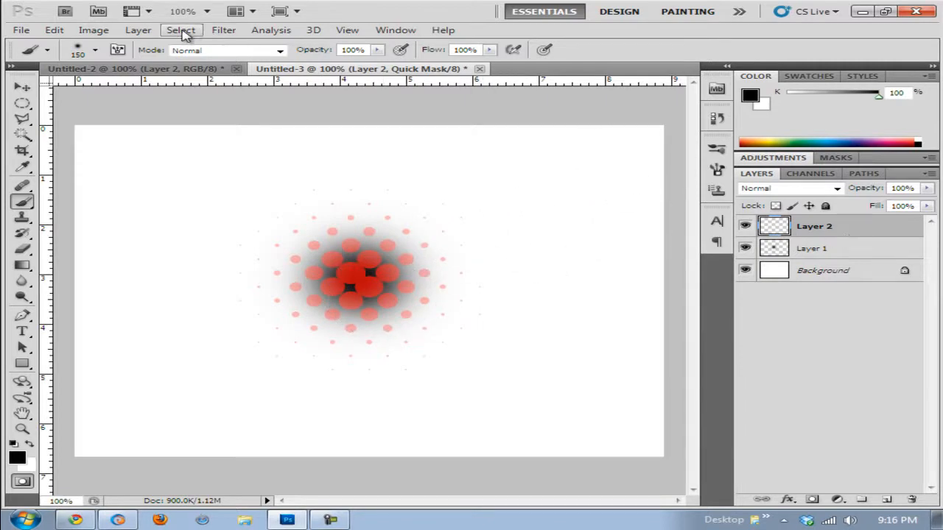
- Load the Quick Mask as a selection, invert it, and target Layer 2
click(182, 30)
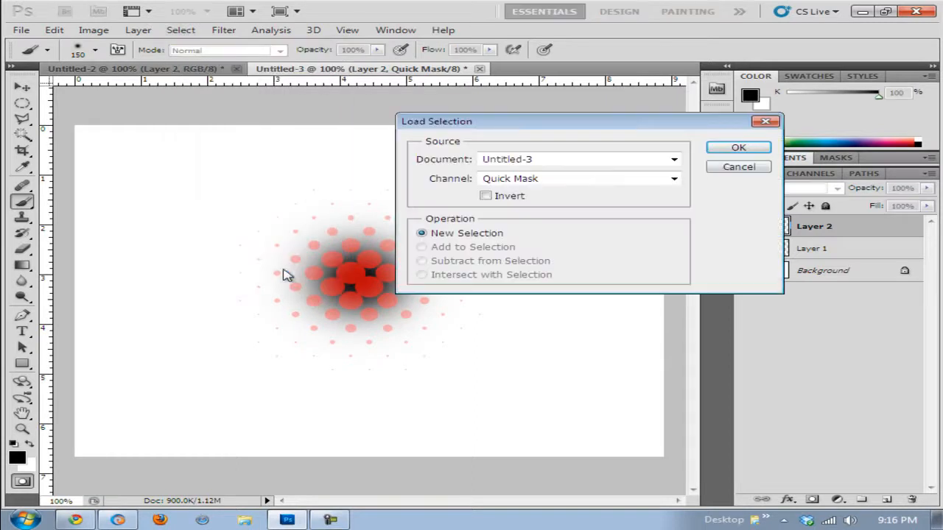
mouse_move(738, 147)
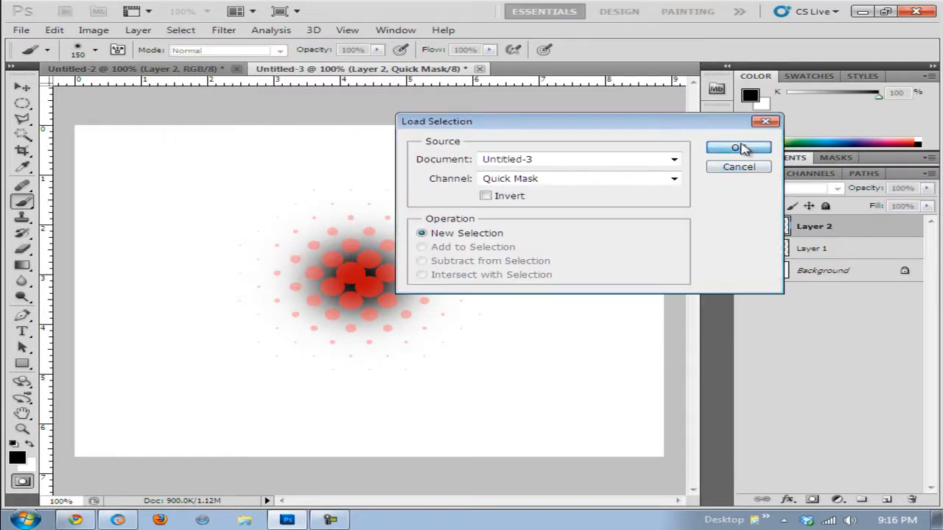
click(738, 148)
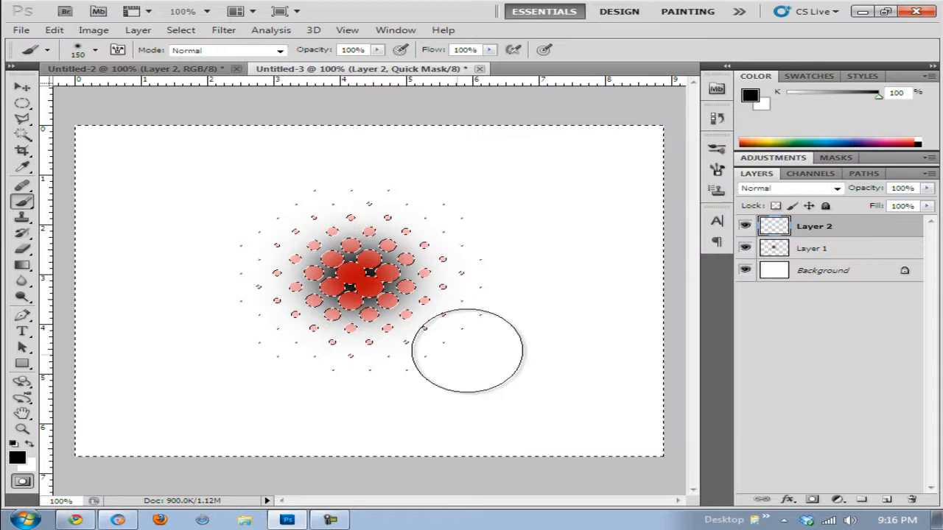
click(183, 30)
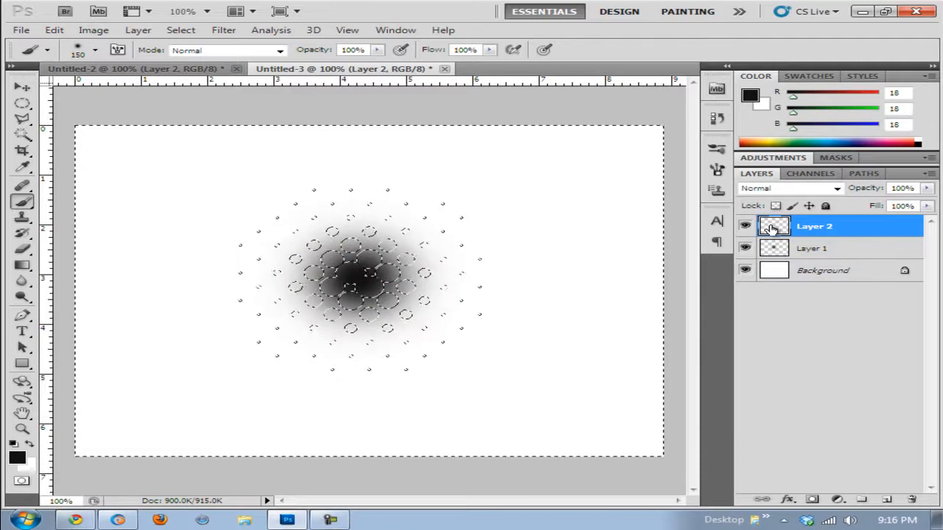
click(180, 30)
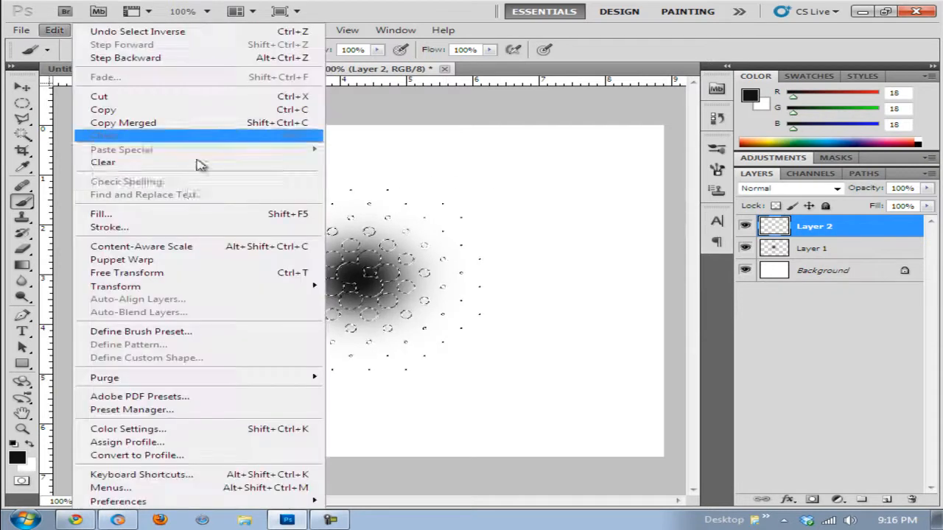
- Fill the dot selection with the Foreground Color black and remove the blurred Layer 1
click(100, 213)
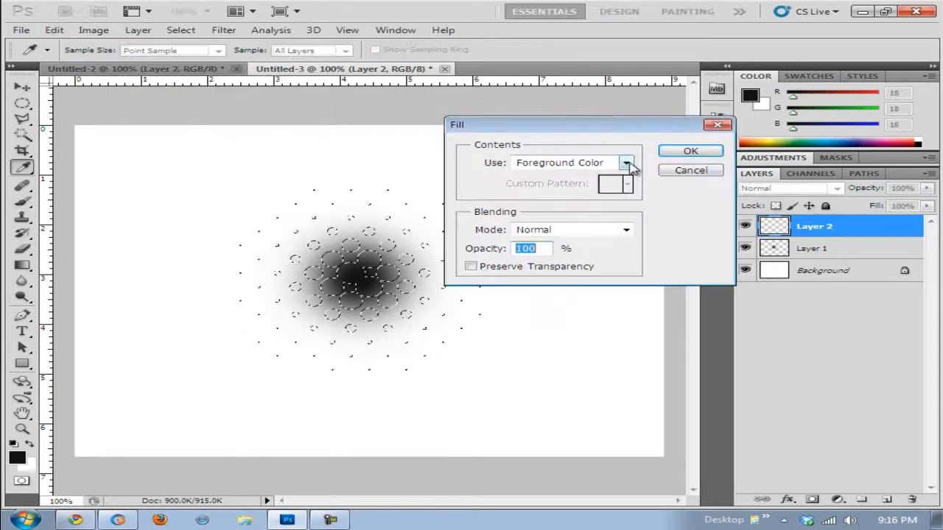
click(689, 151)
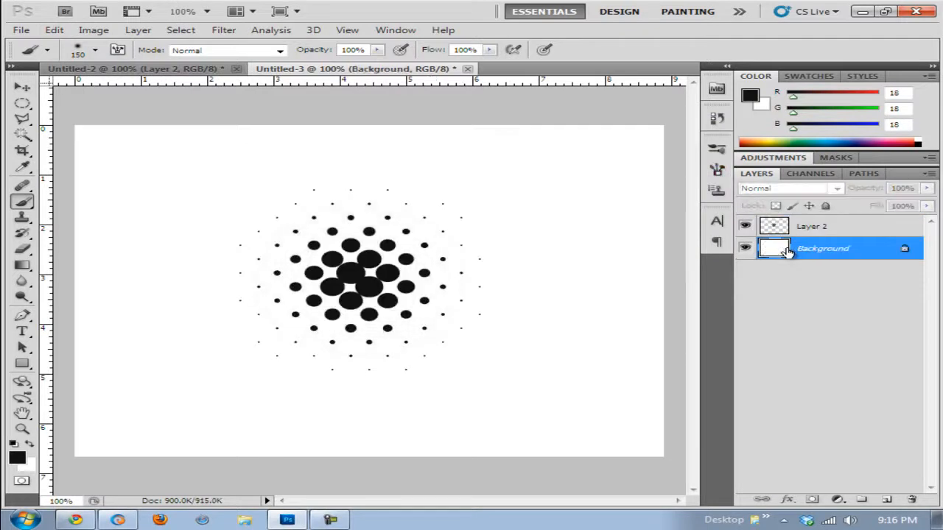
drag(456, 287, 563, 361)
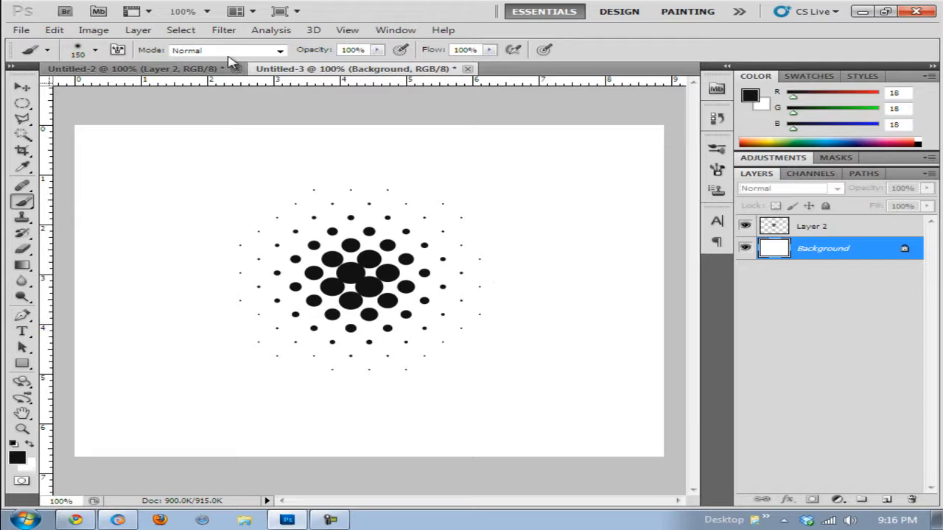
- Load Layer 2 Transparency as a selection, clear an offset copy, then revert via History
click(179, 29)
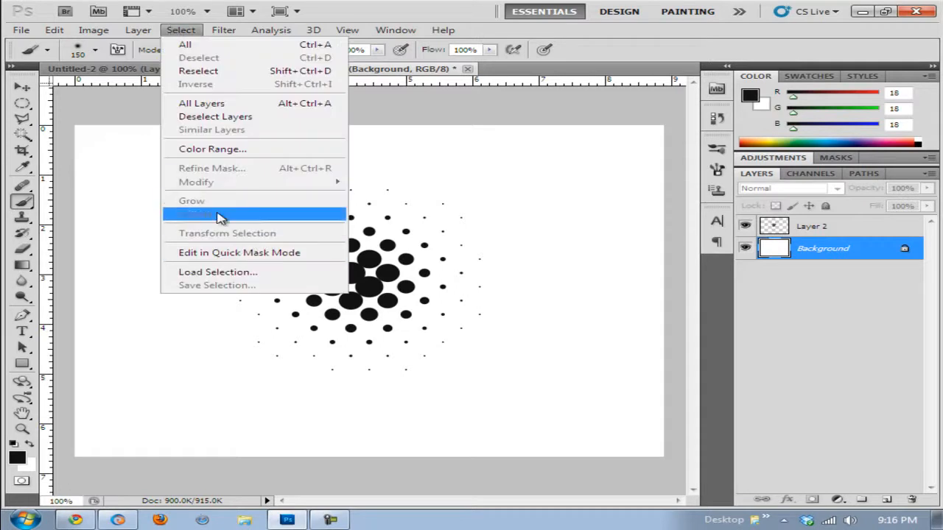
click(217, 271)
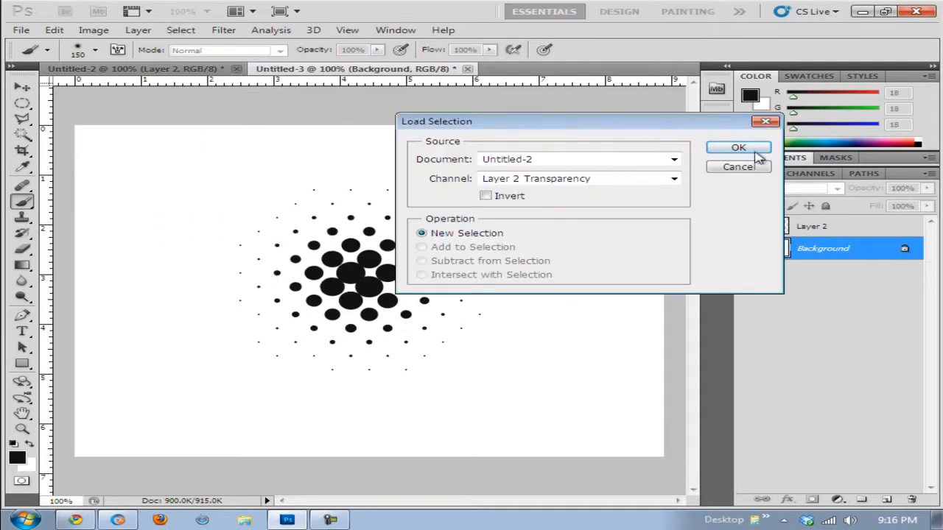
click(738, 147)
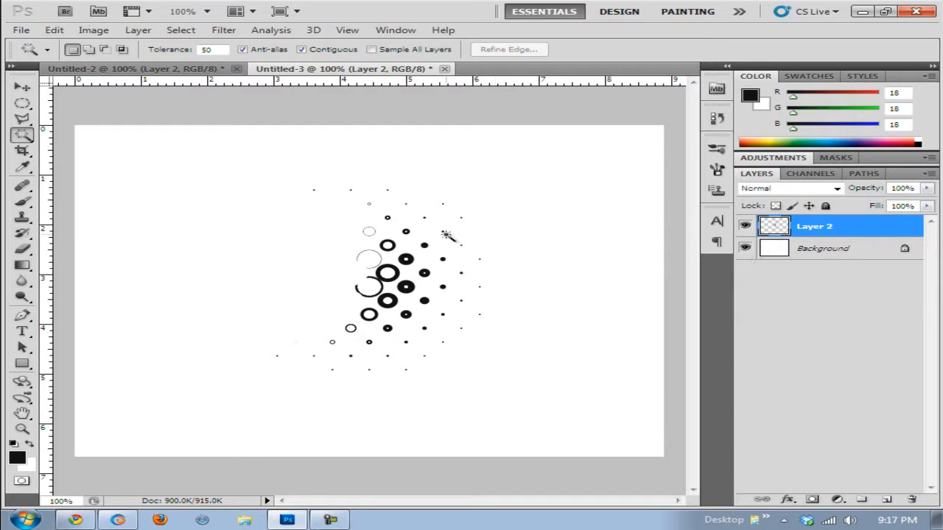
mouse_move(504, 371)
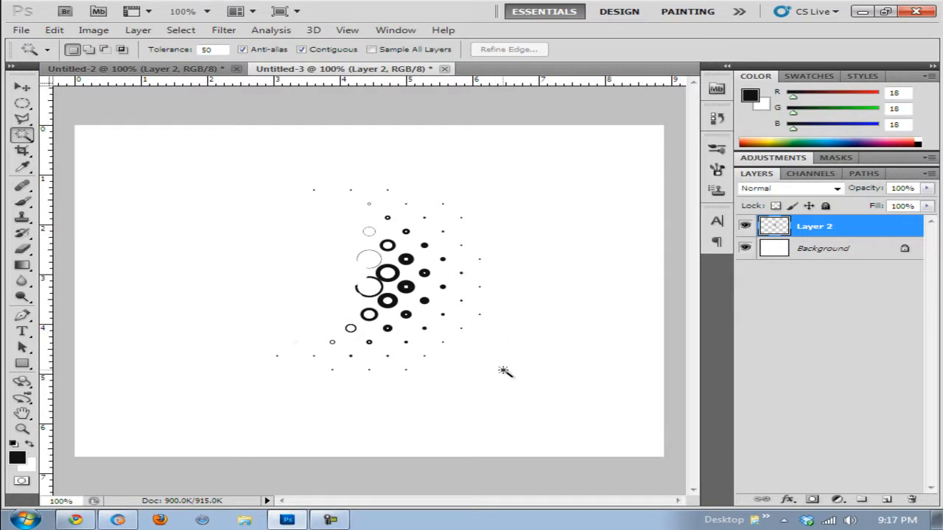
mouse_move(495, 374)
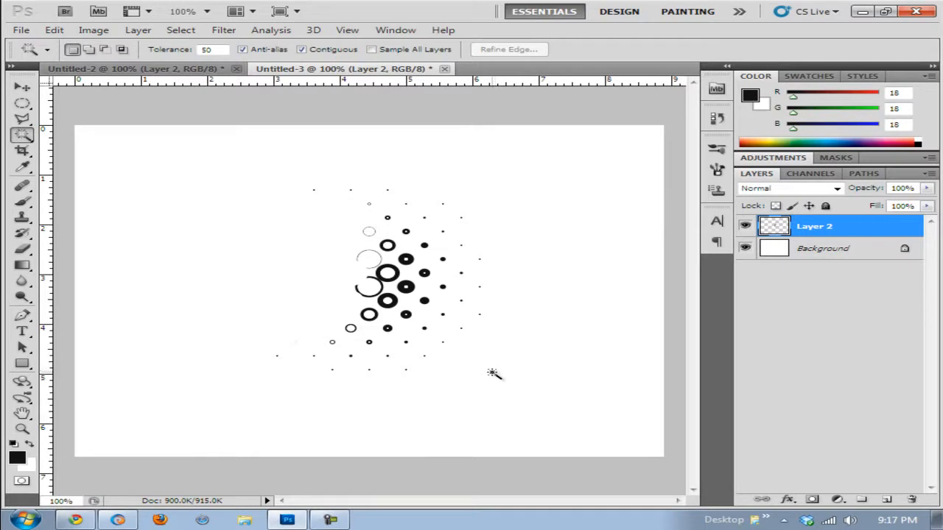
mouse_move(489, 375)
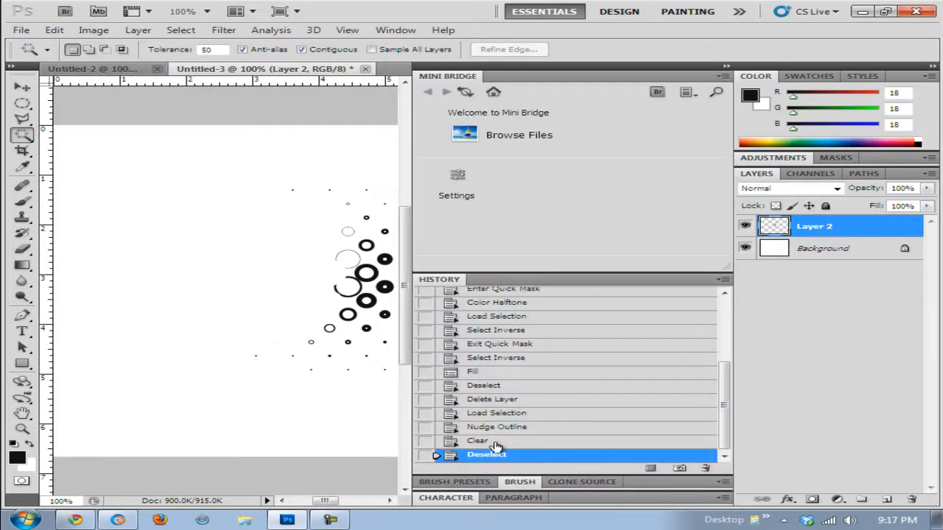
click(495, 412)
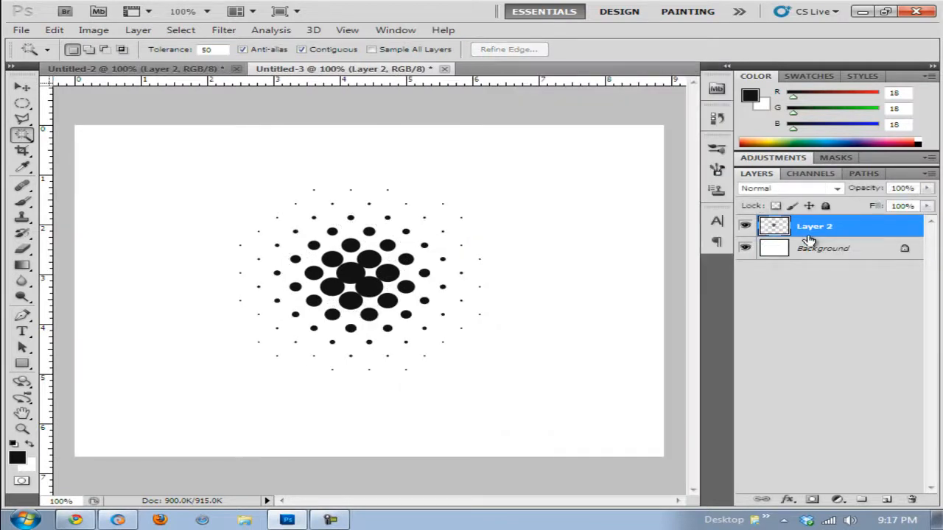
- Fill Layer 2 with a reflected Foreground to Transparent gradient, dark at top and bottom
click(21, 263)
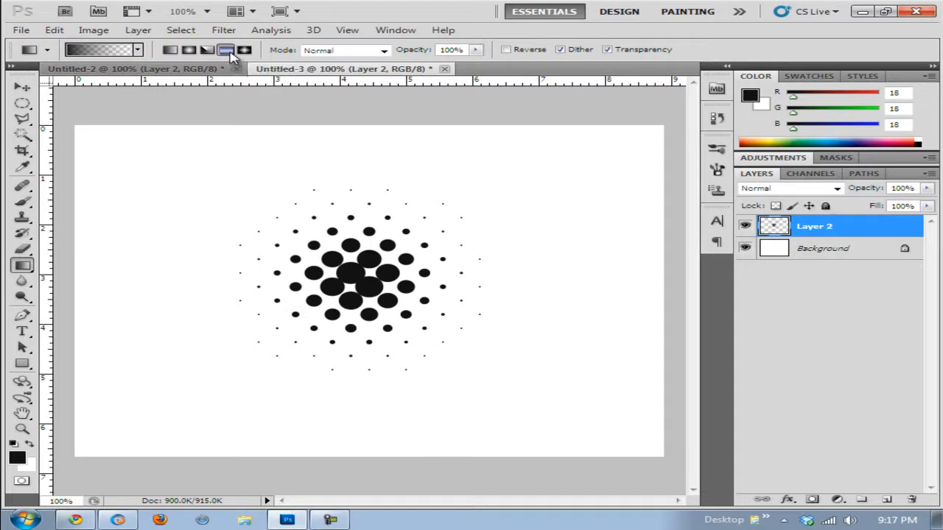
click(202, 50)
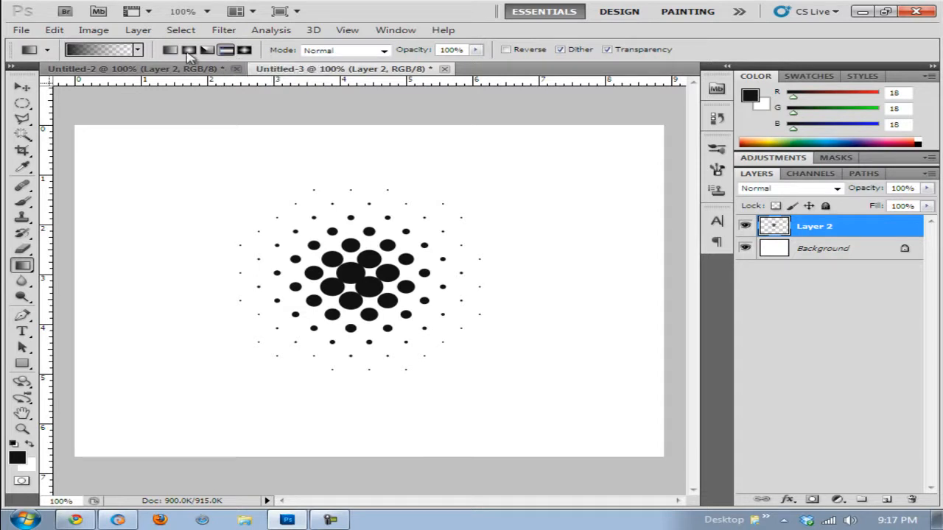
mouse_move(224, 50)
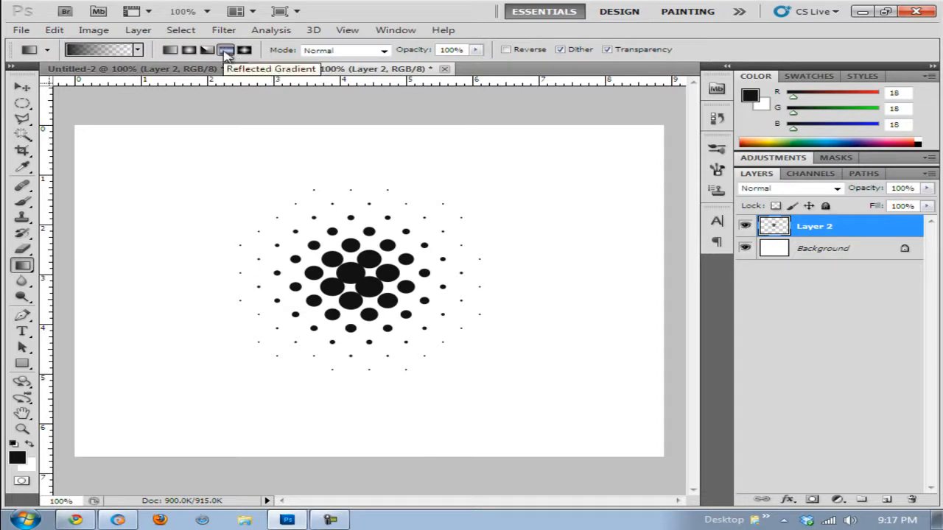
click(96, 52)
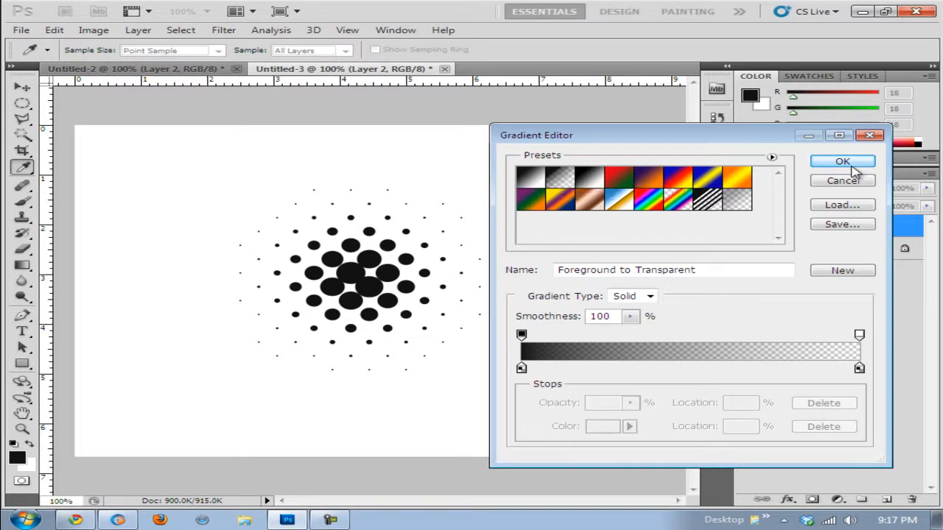
click(843, 160)
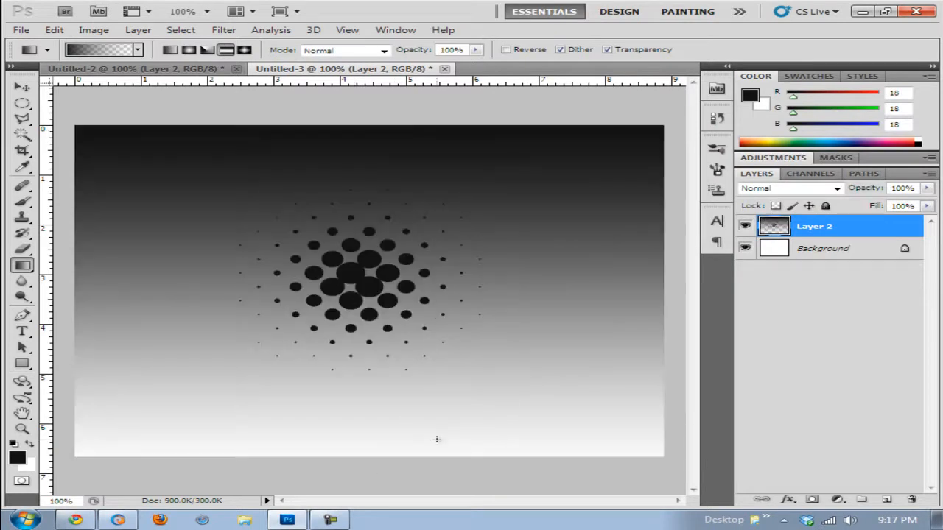
mouse_move(545, 377)
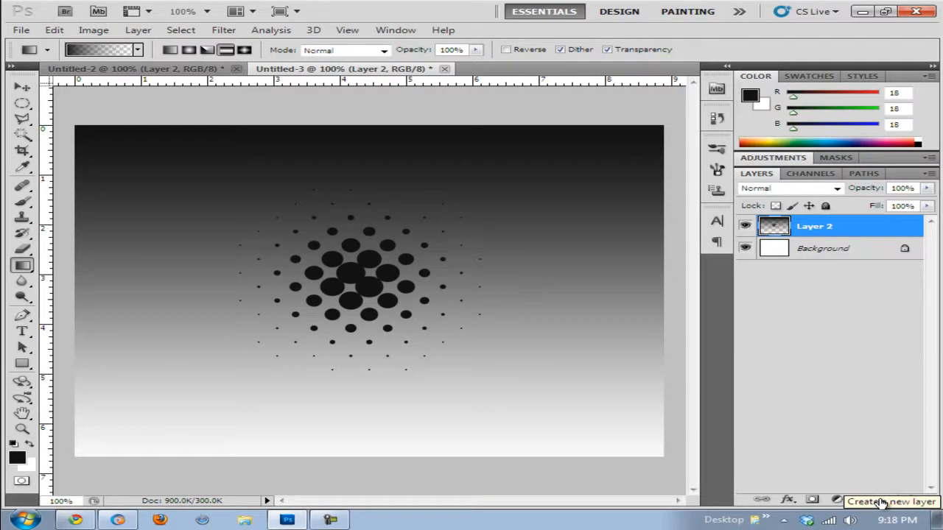
- Load Layer 2 Transparency as a selection and add an empty Layer 3 above it
click(181, 30)
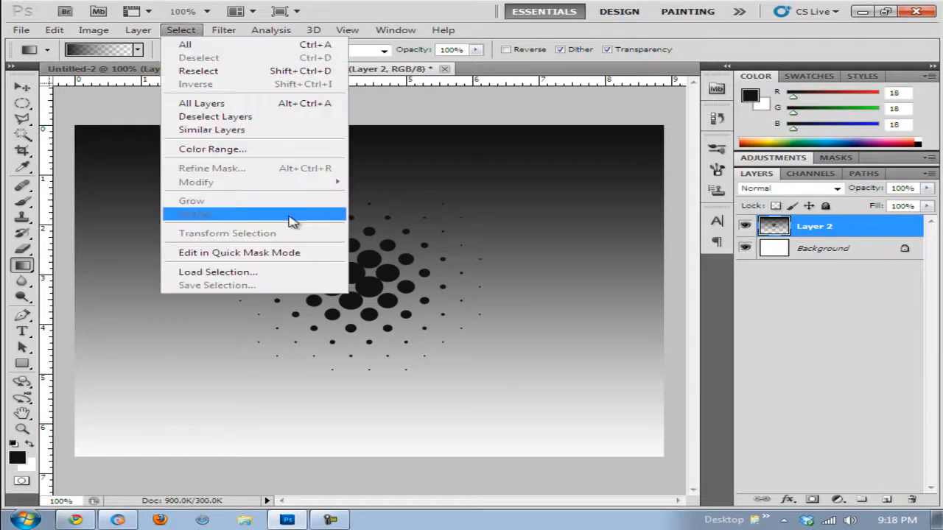
click(218, 271)
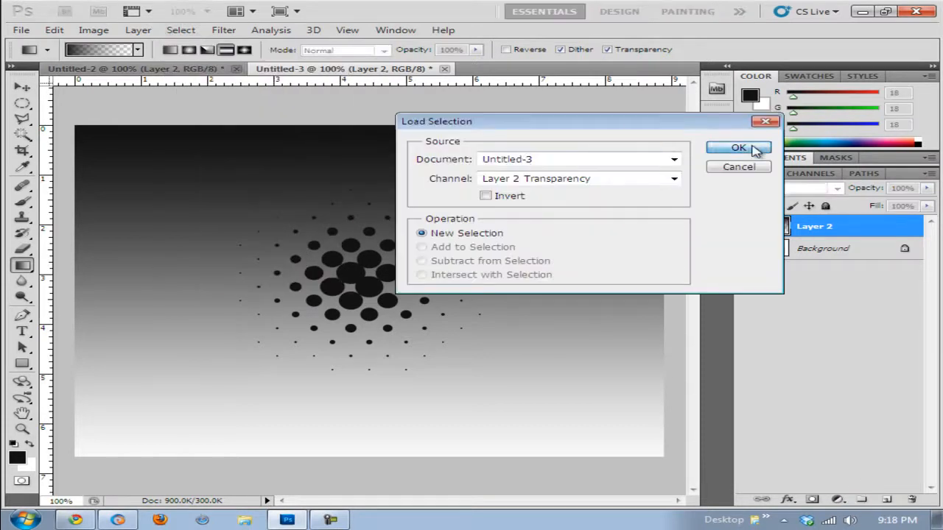
click(738, 148)
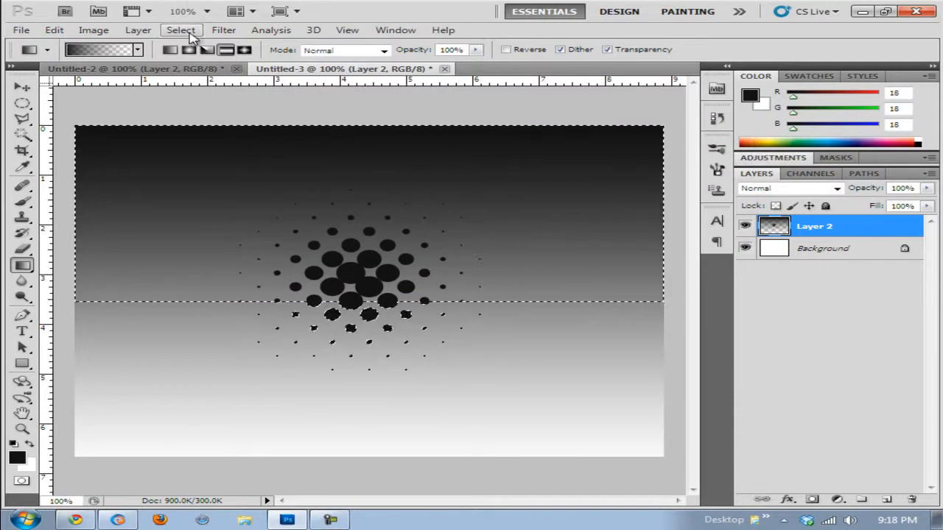
click(179, 29)
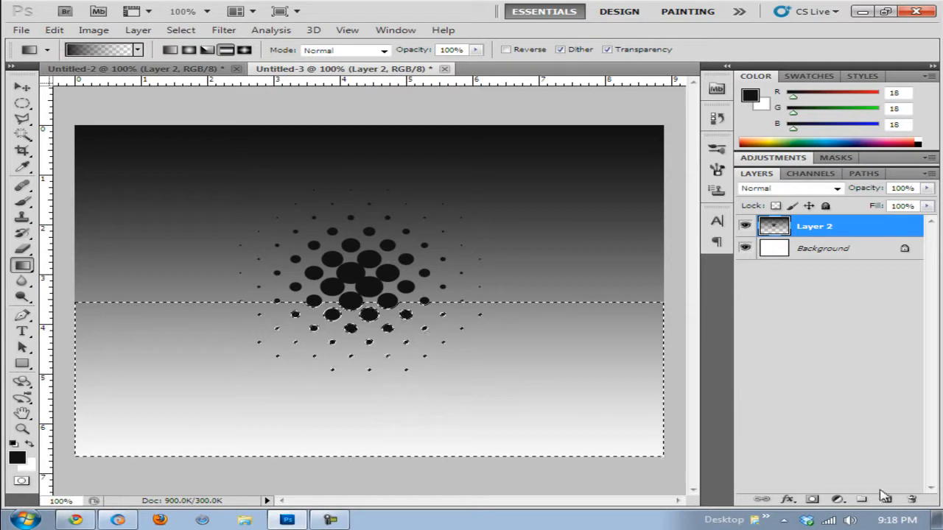
click(890, 496)
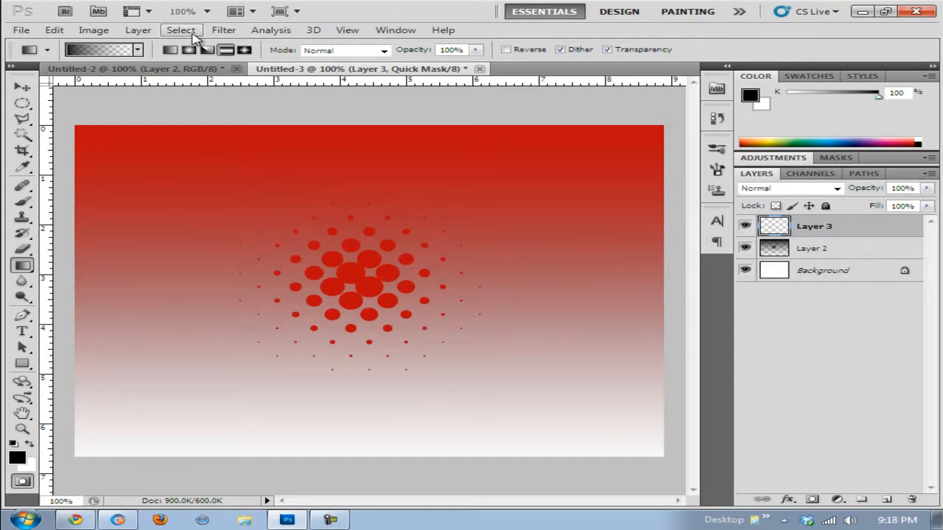
- Enter Quick Mask mode over the gradient selection, cancelling a stray load-selection
click(180, 29)
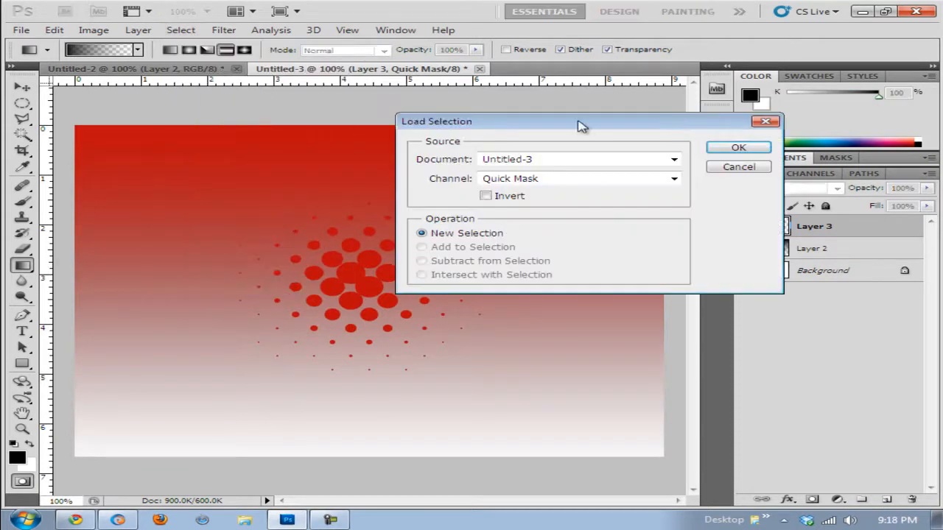
click(738, 147)
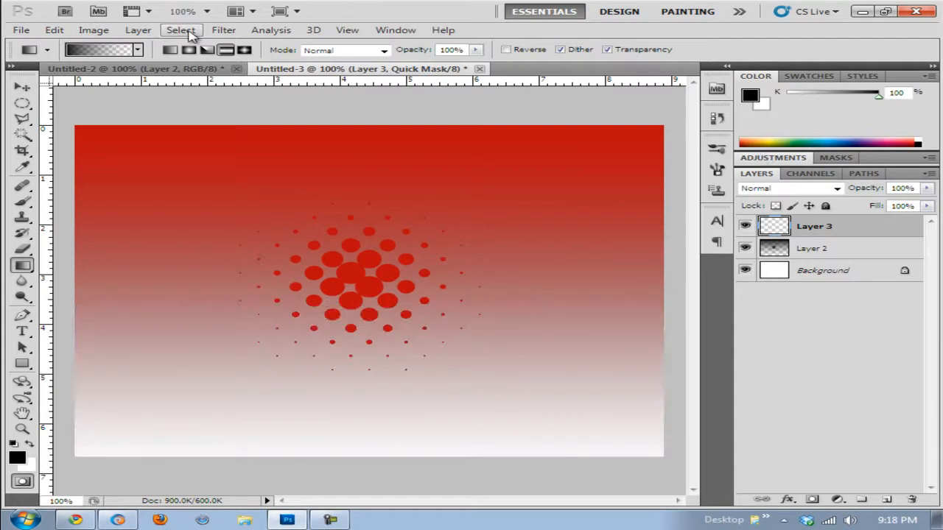
click(230, 29)
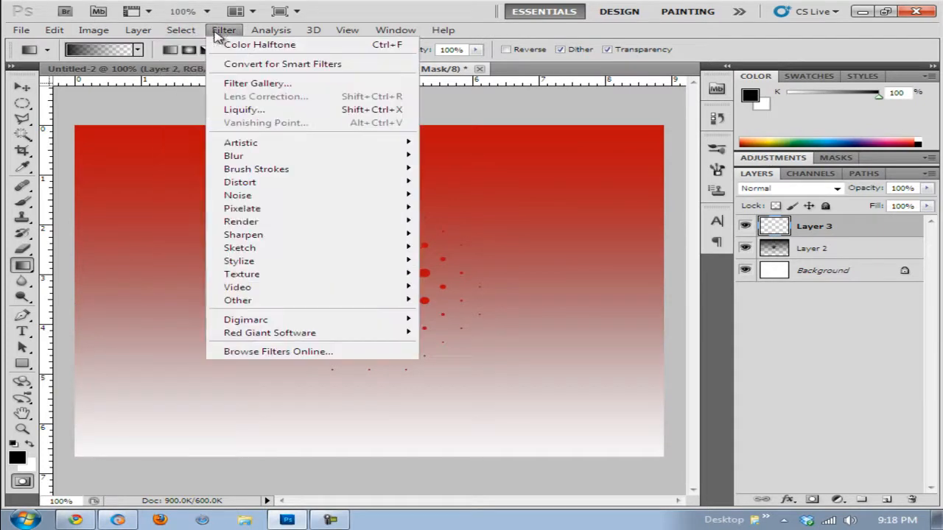
mouse_move(242, 207)
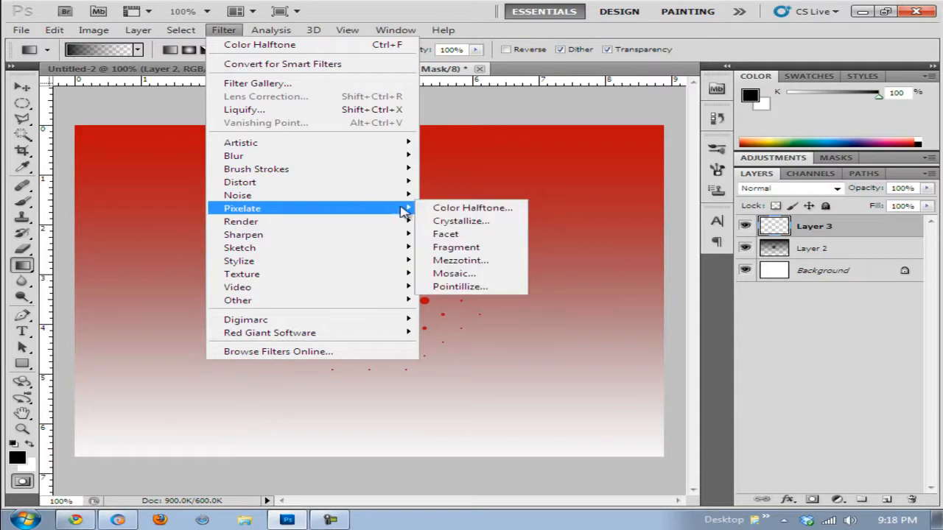
- Halftone the gradient Quick Mask into canvas-wide dots and load them as the active selection
click(472, 207)
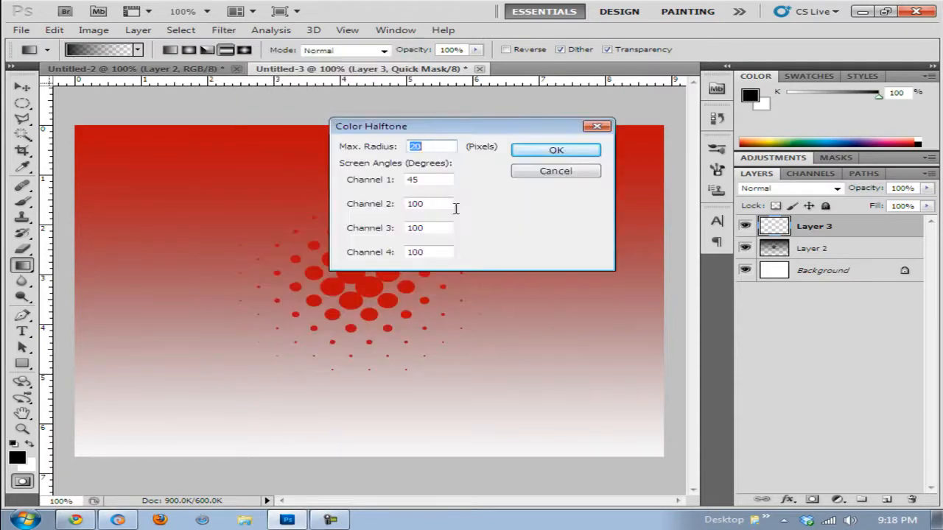
click(555, 150)
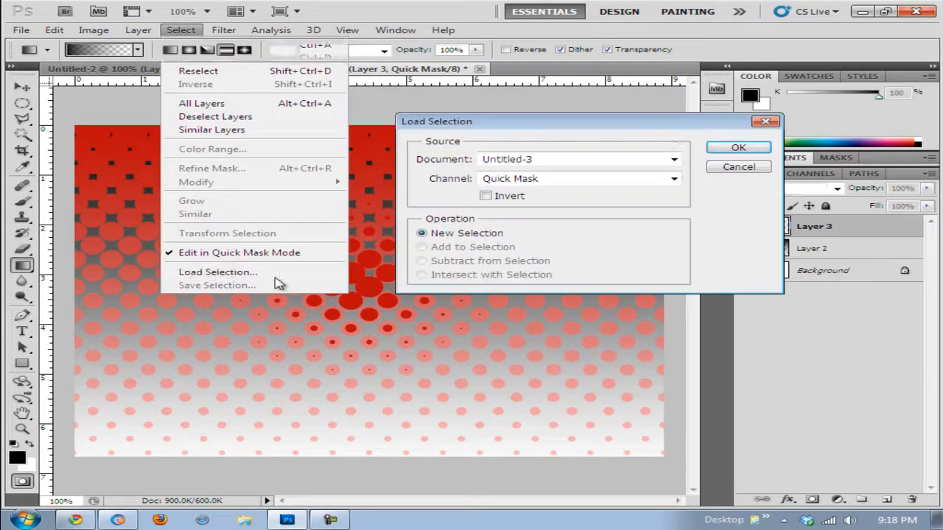
click(738, 147)
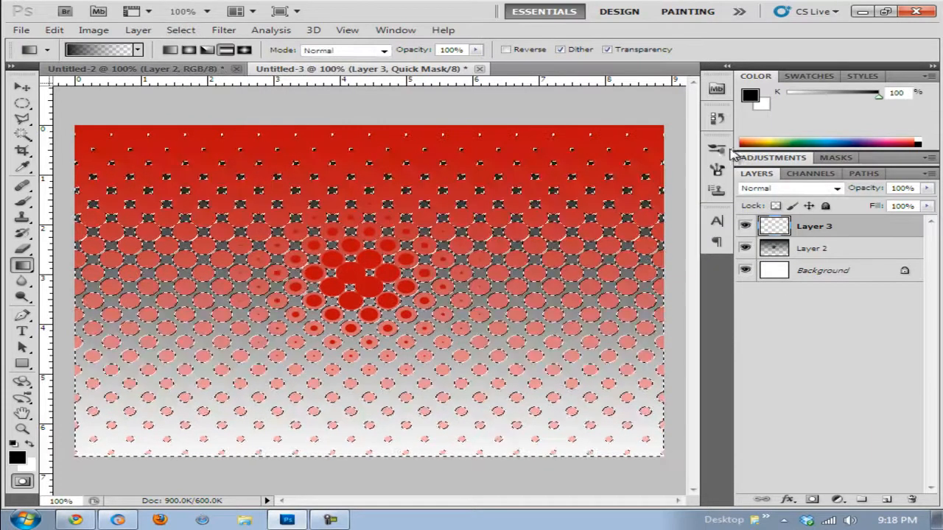
click(180, 29)
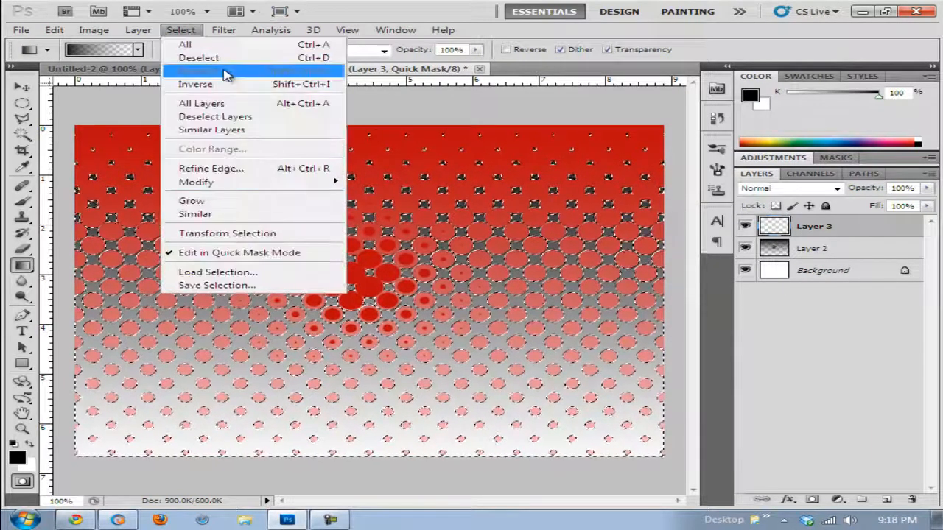
click(221, 71)
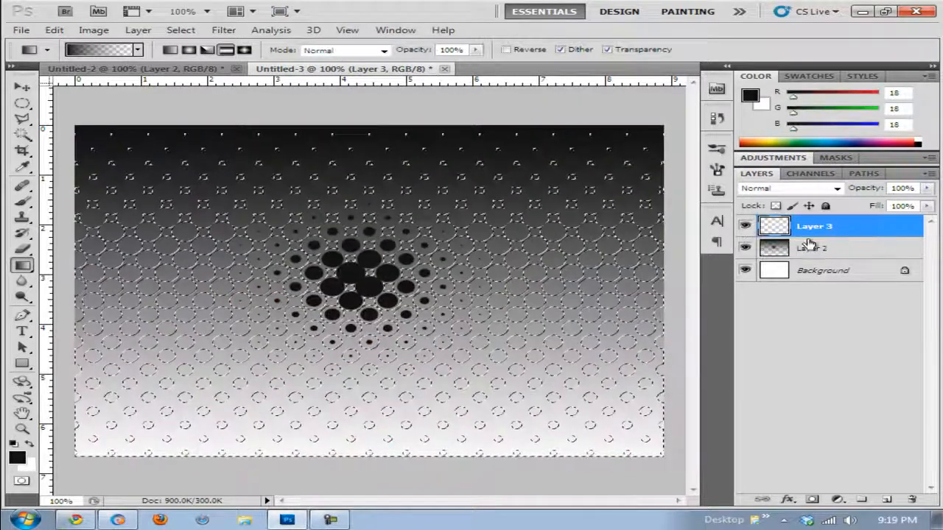
- Fill the halftone dot selection with black foreground colour, then target the gradient layer for removal
click(48, 33)
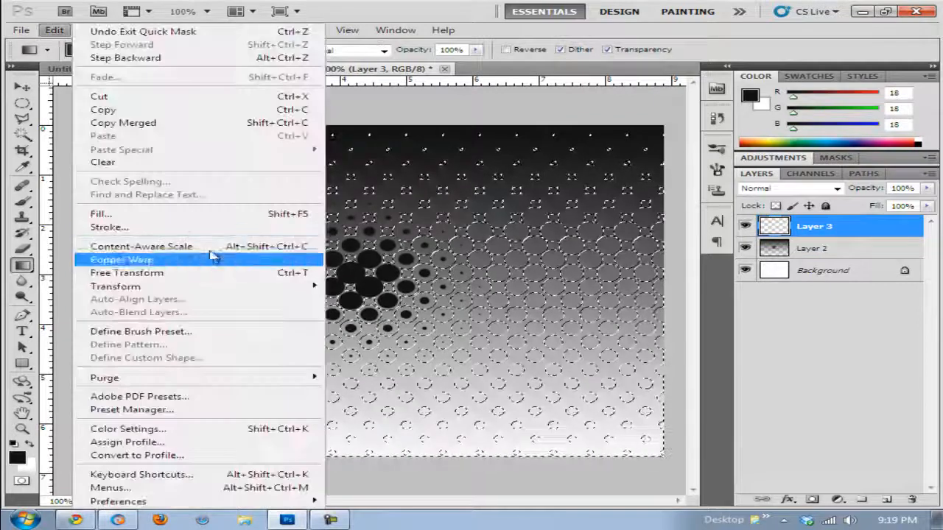
click(100, 214)
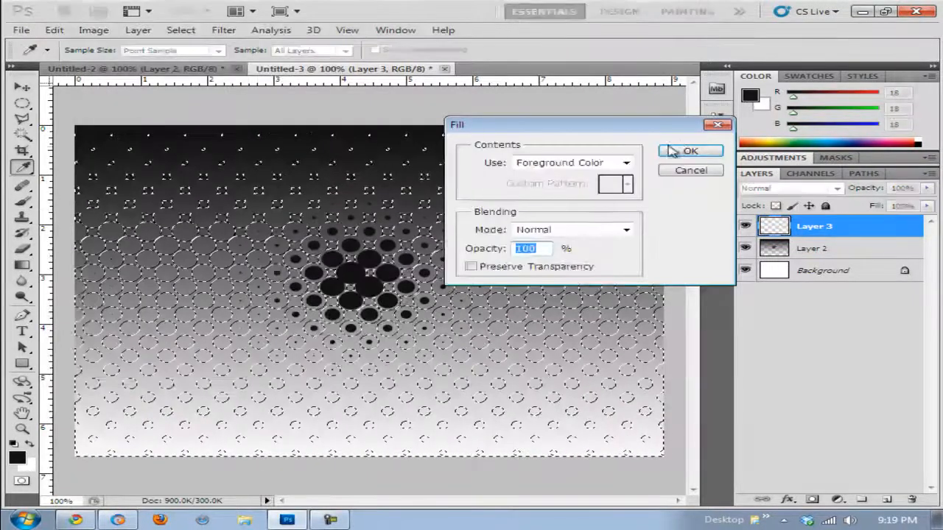
click(689, 150)
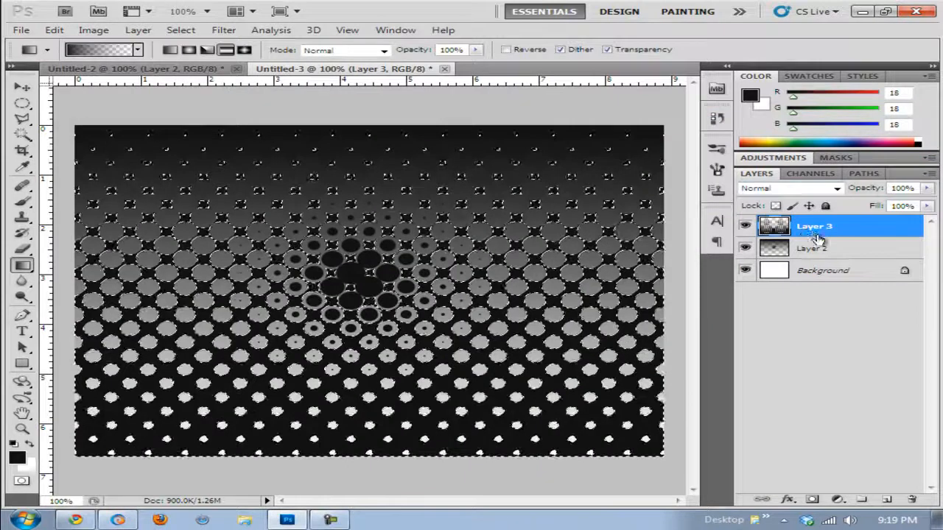
click(816, 248)
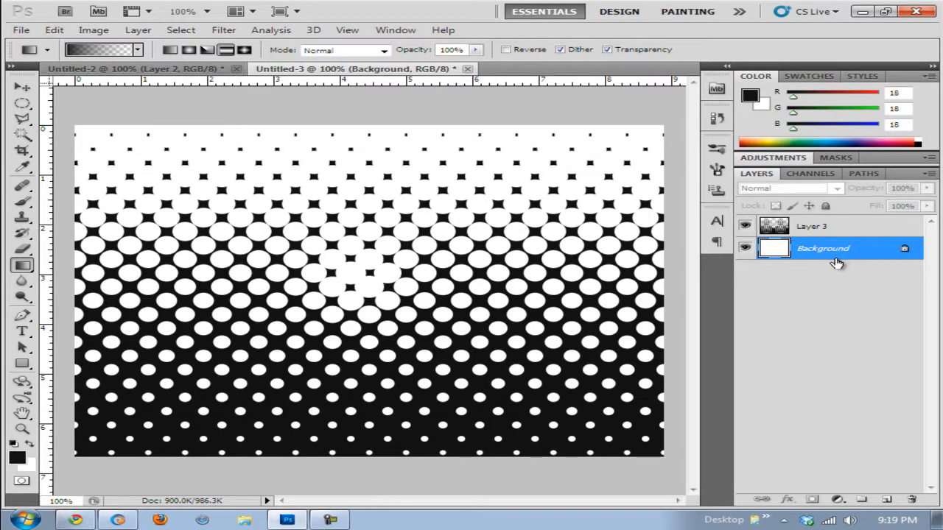
mouse_move(838, 265)
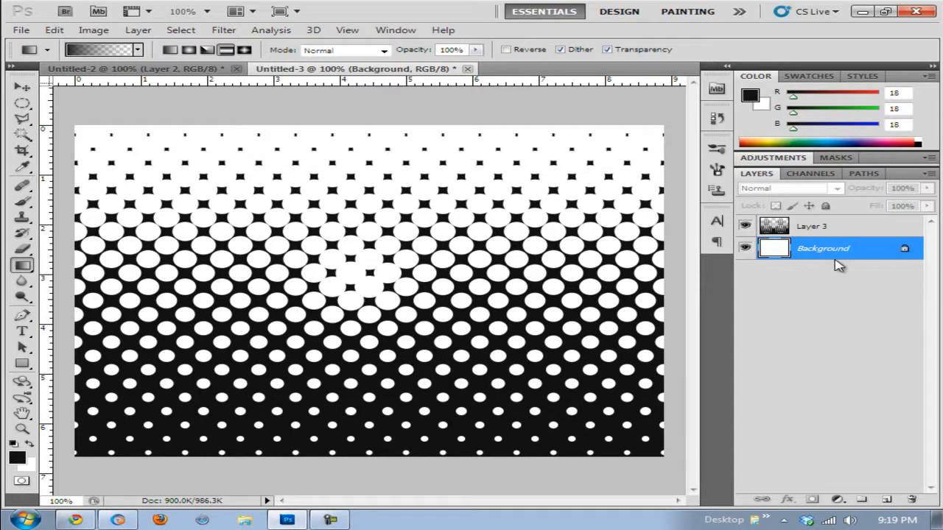